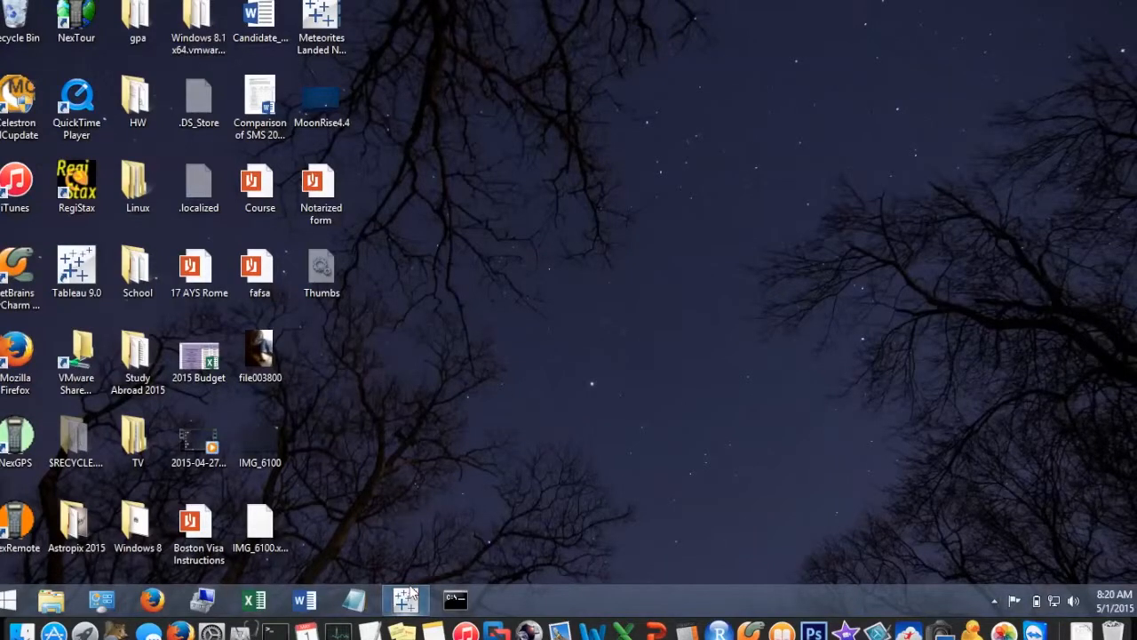
# Step: Launch Tableau and pick the Meteorite_Landings Excel workbook from HW > Project
pyautogui.click(405, 599)
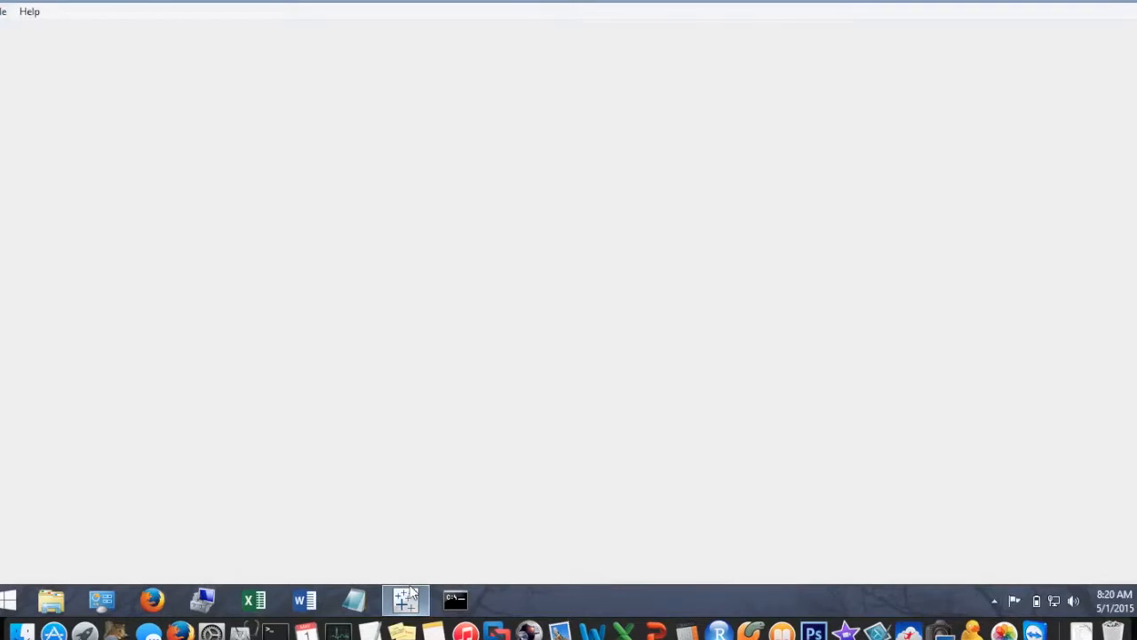
pyautogui.click(405, 599)
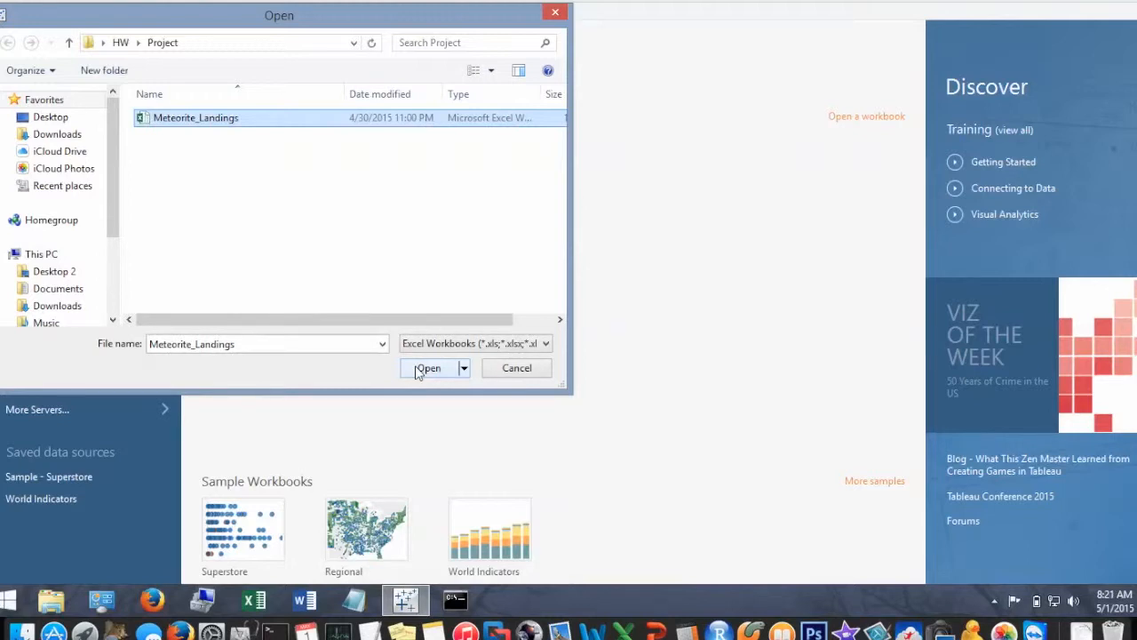
# Step: Open Meteorite_Landings, make Latitude and Longitude decimal geographic fields, and go to Sheet 1
pyautogui.click(429, 368)
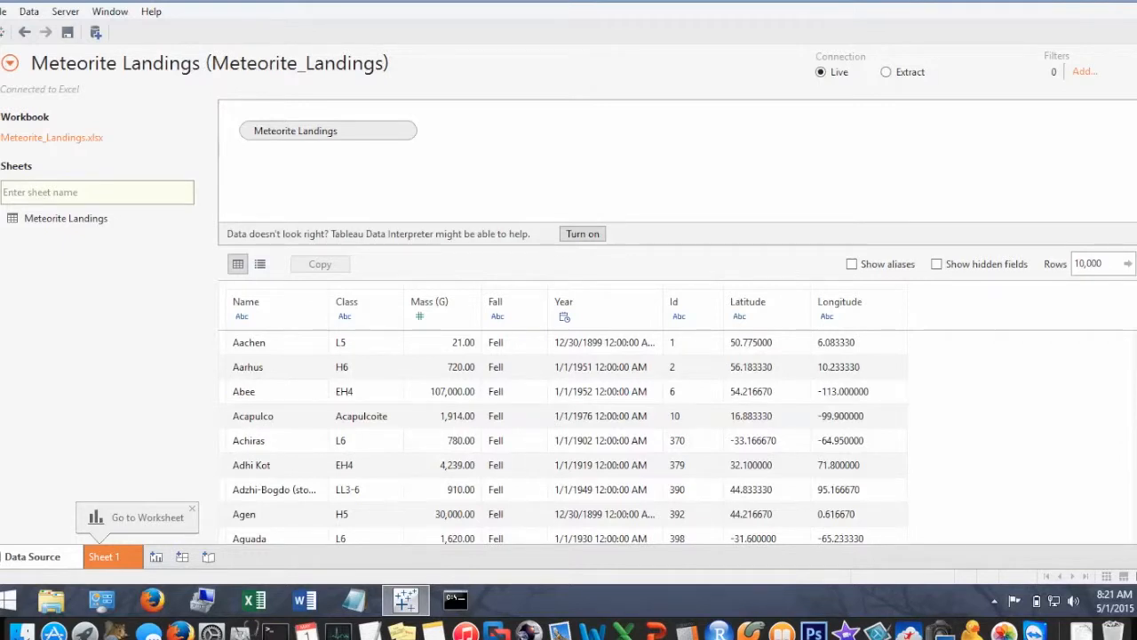
pyautogui.moveTo(893, 118)
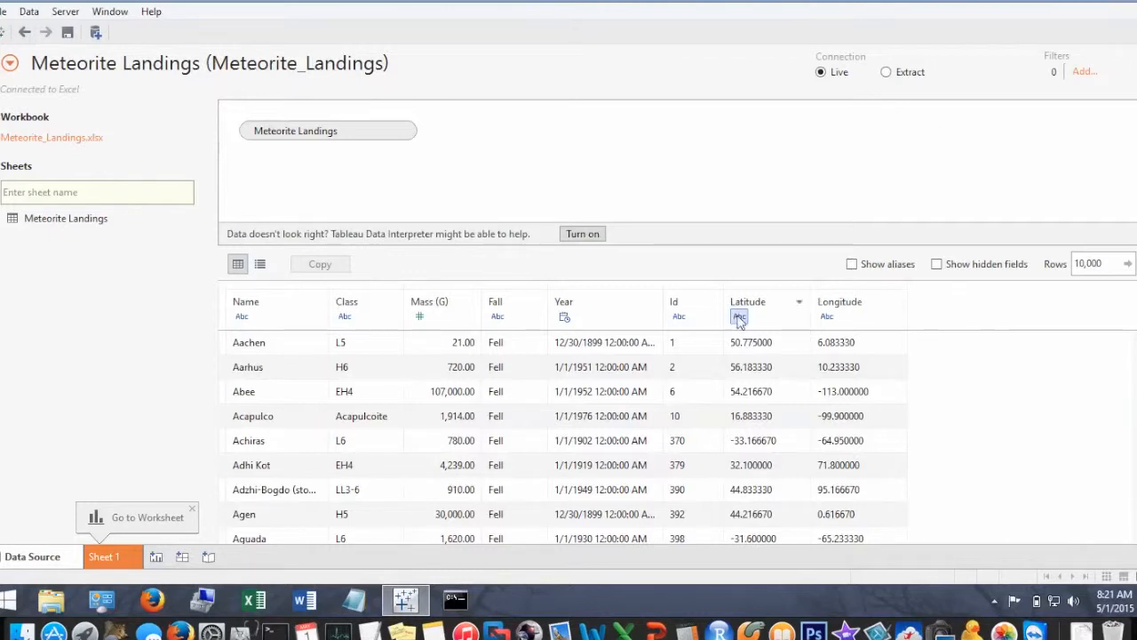
pyautogui.click(739, 316)
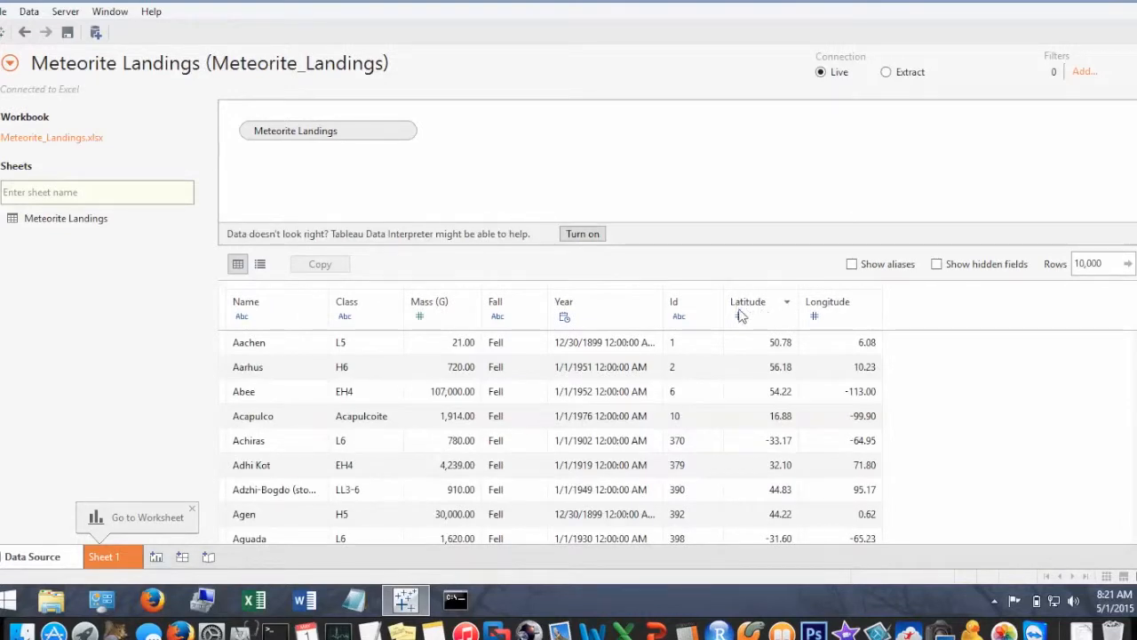
pyautogui.click(739, 315)
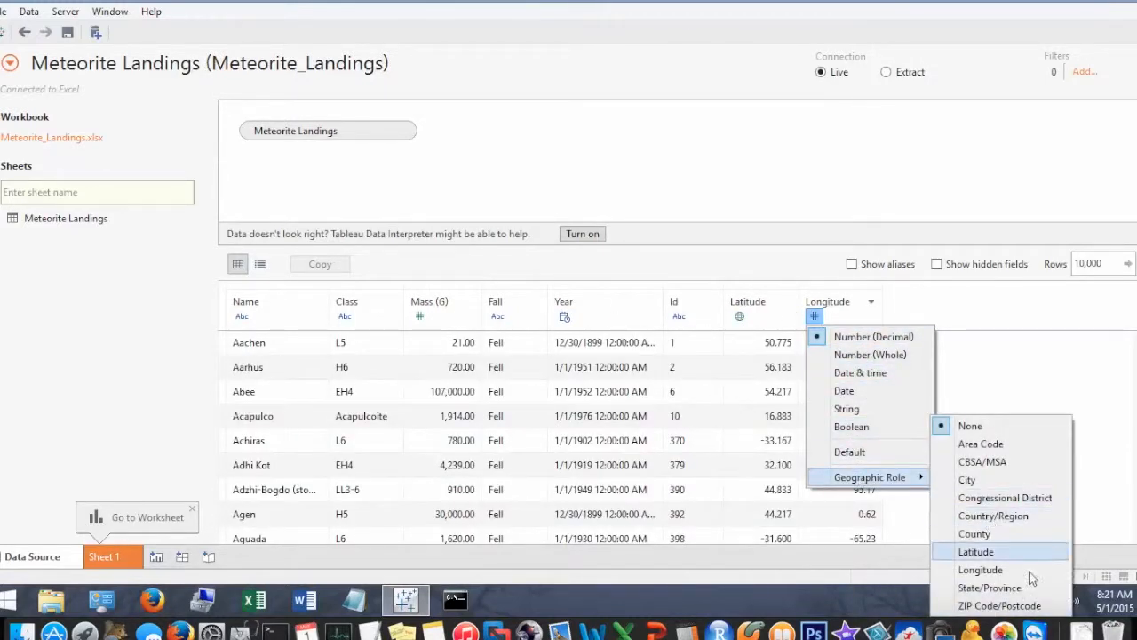
pyautogui.click(980, 569)
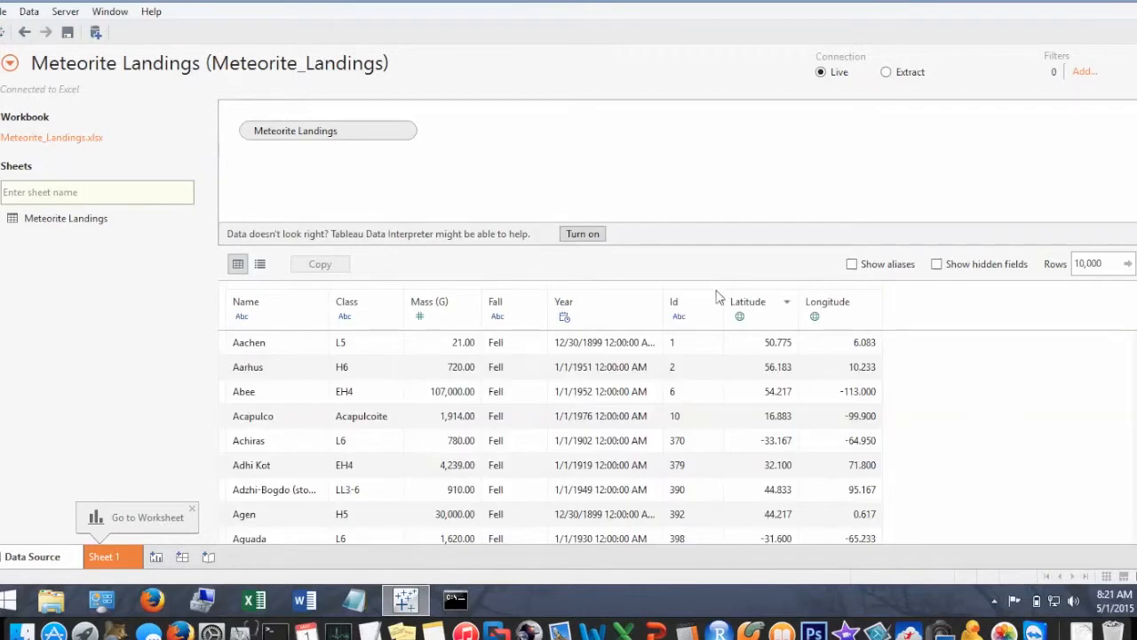
pyautogui.click(104, 556)
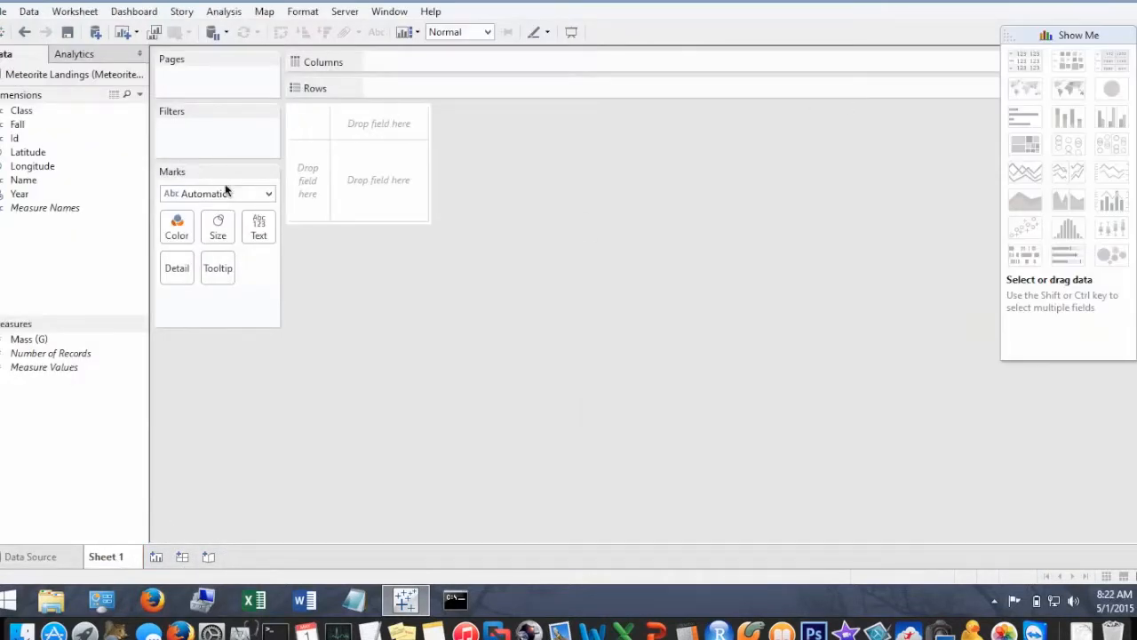
# Step: Put Number of Records on Rows for a 24,999-record bar, then select Latitude
pyautogui.click(51, 353)
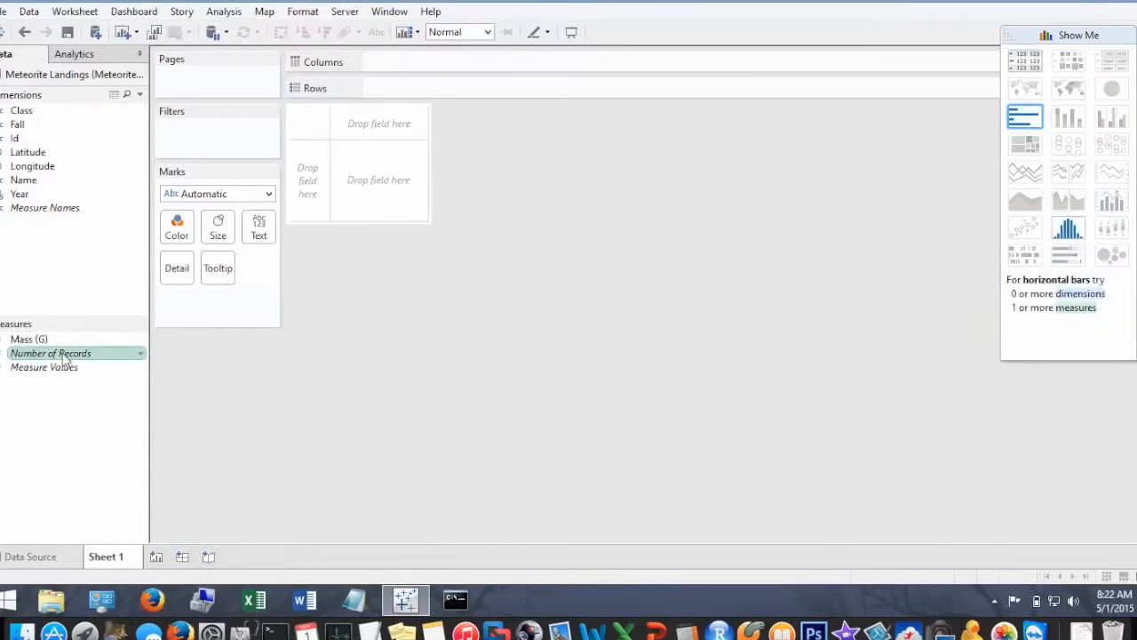
pyautogui.moveTo(49, 352); pyautogui.dragTo(427, 87)
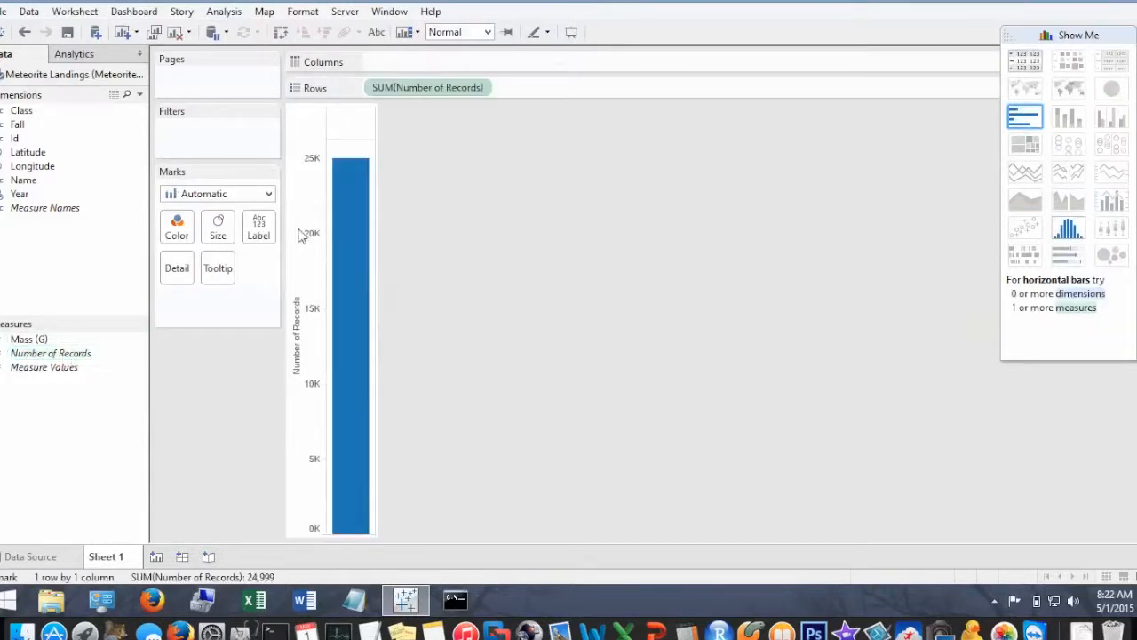
pyautogui.moveTo(349, 173)
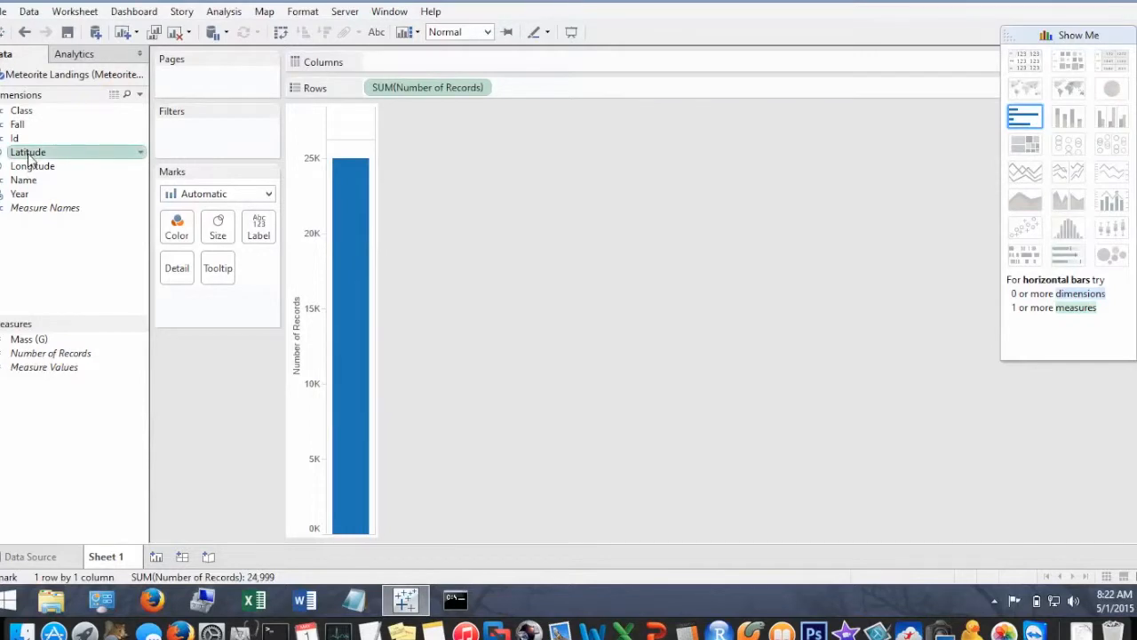
pyautogui.click(32, 167)
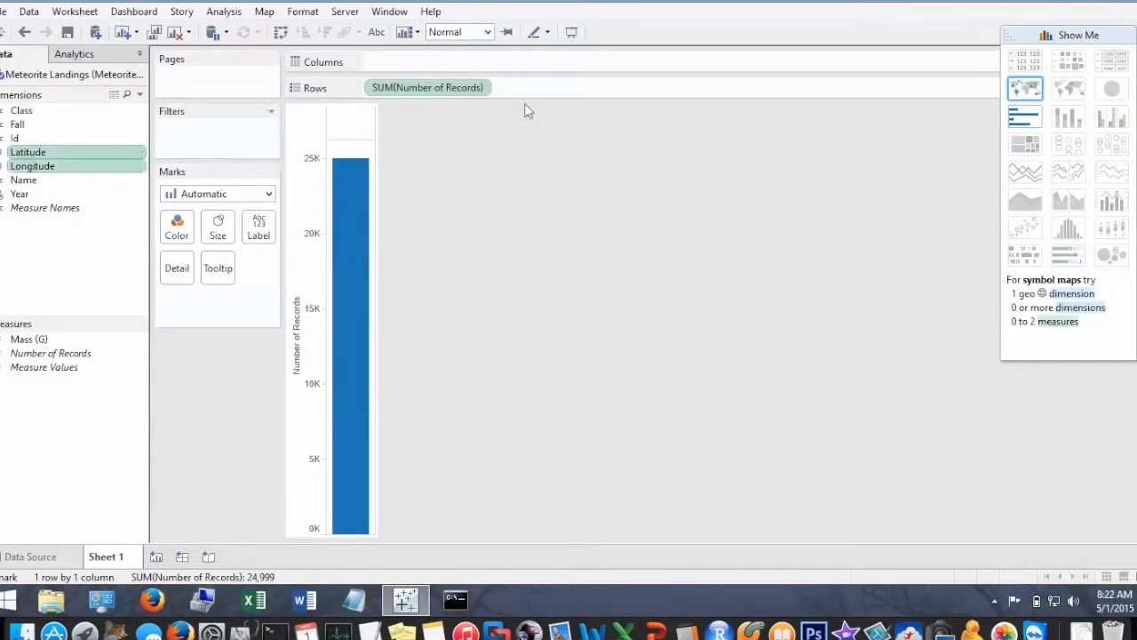
# Step: Turn Latitude and Longitude into a world symbol map via Show Me
pyautogui.click(1024, 88)
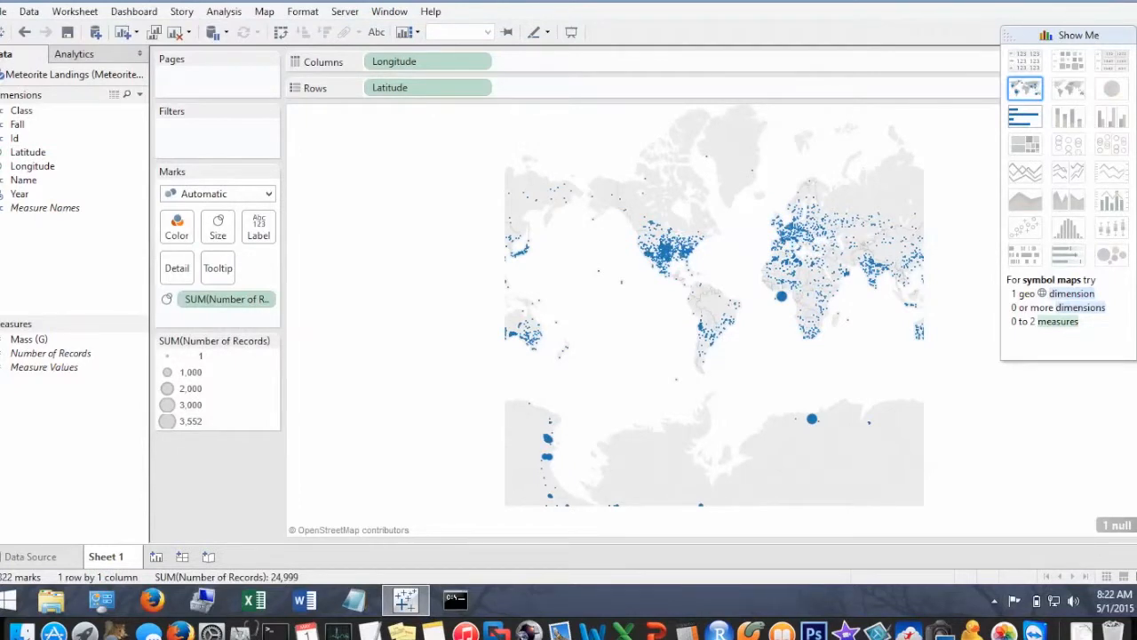
pyautogui.moveTo(755, 283)
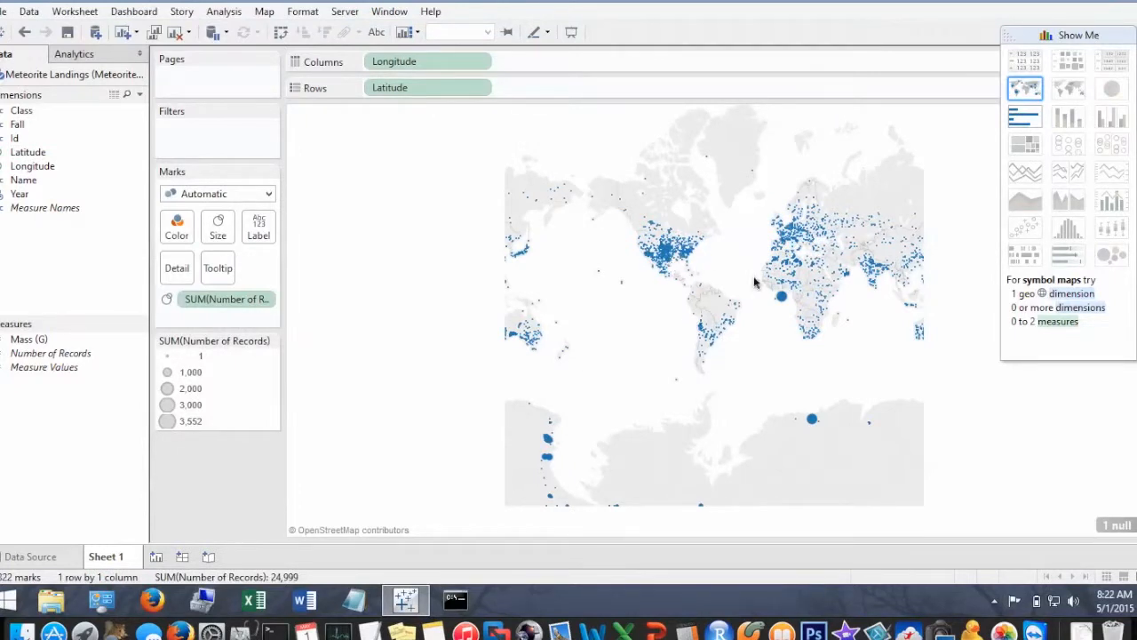
pyautogui.moveTo(799, 255)
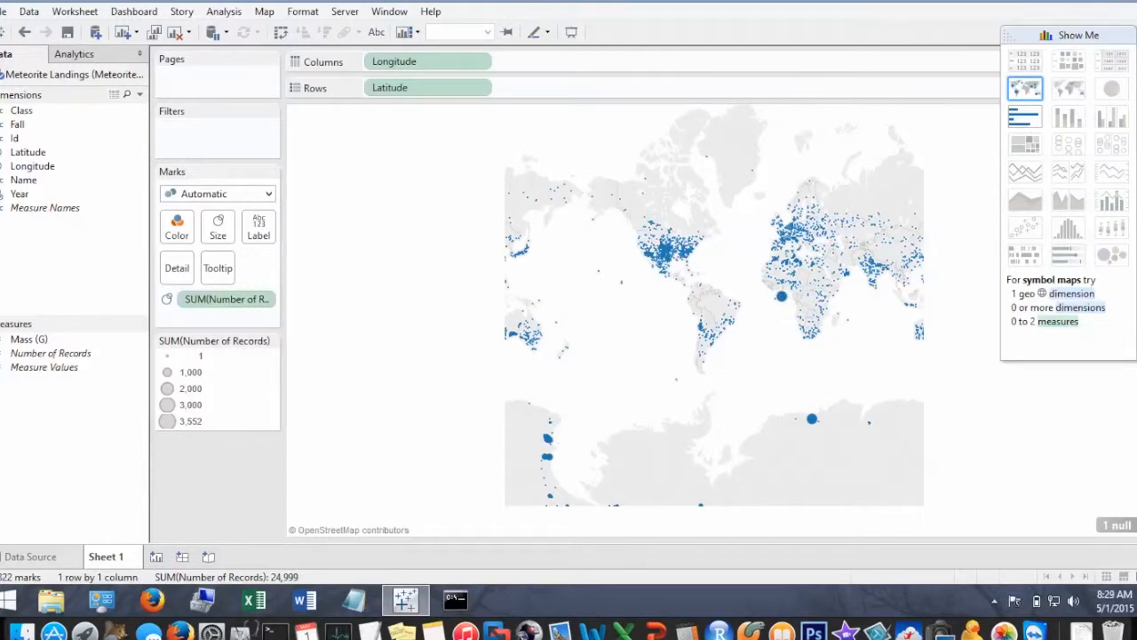
pyautogui.moveTo(405, 386)
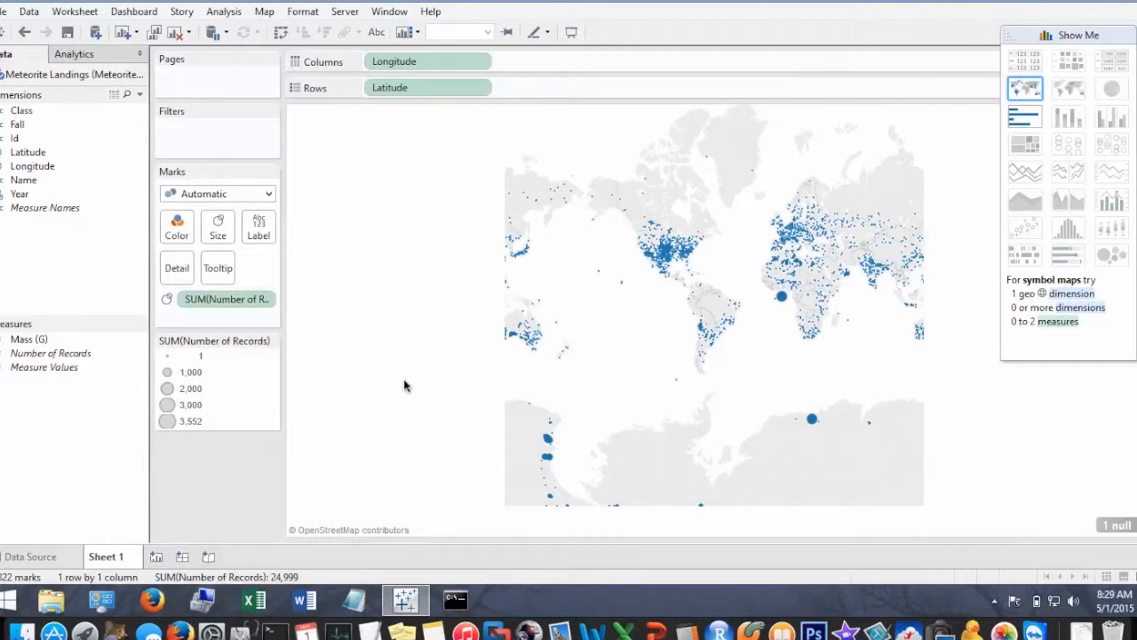
pyautogui.moveTo(16, 172)
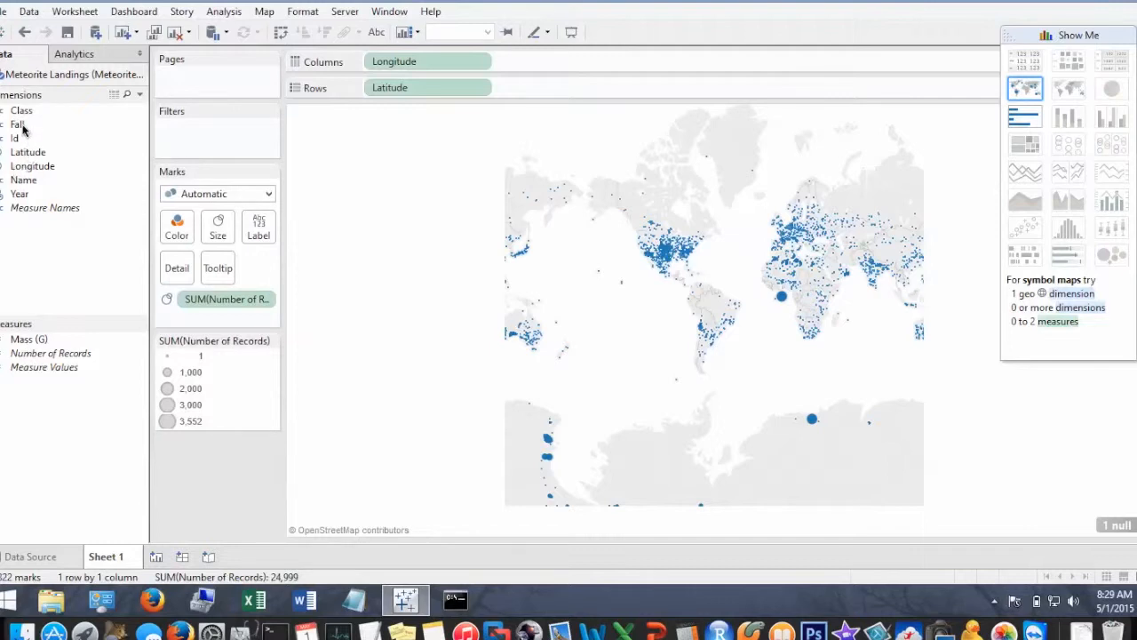
# Step: Add a Fall filter and adjust it to include both Fell and Found meteorites
pyautogui.click(17, 124)
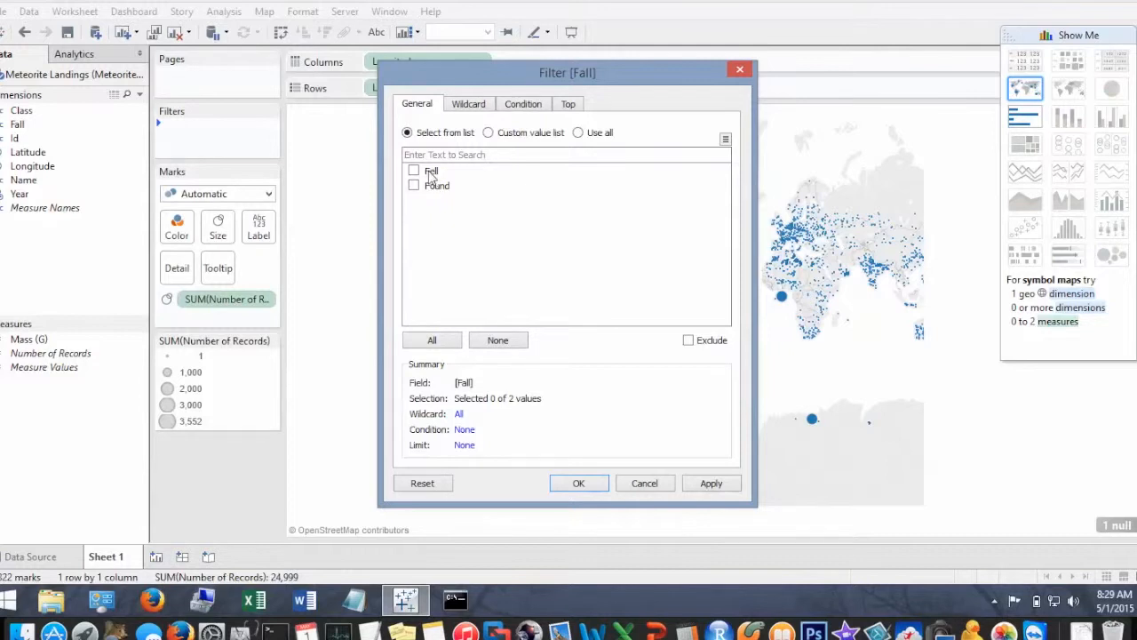
pyautogui.moveTo(648, 443)
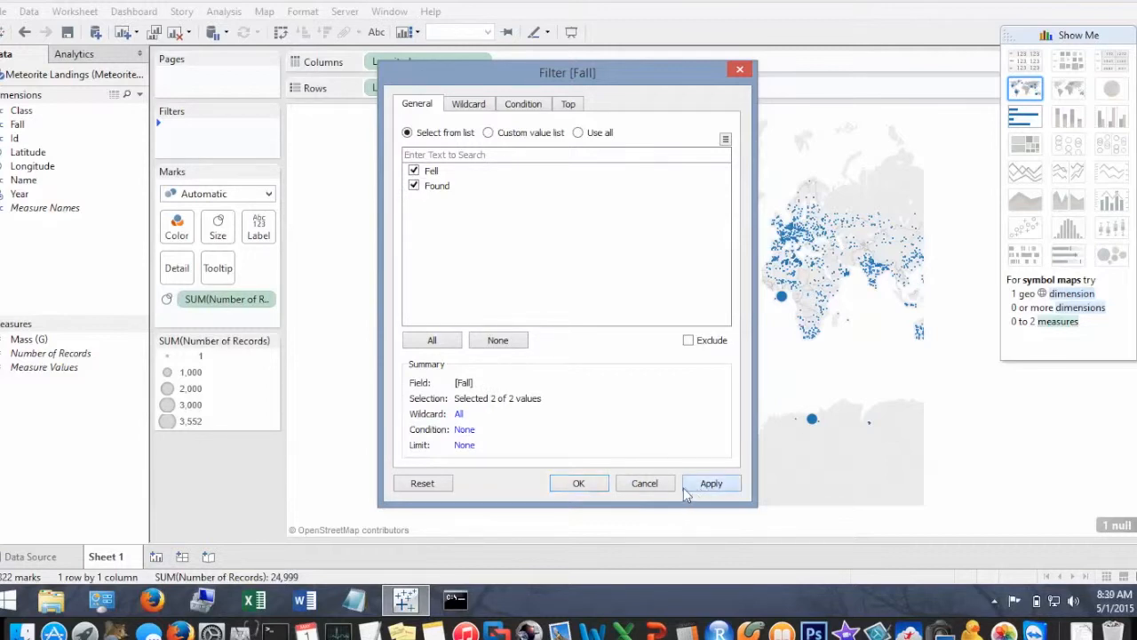
pyautogui.click(578, 482)
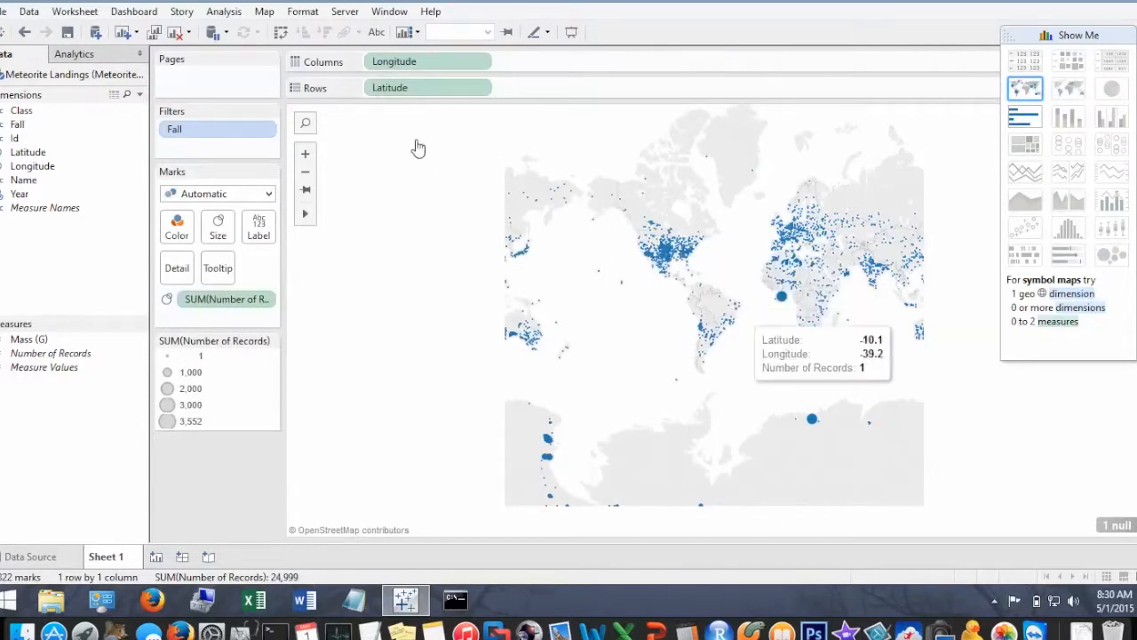
pyautogui.click(264, 129)
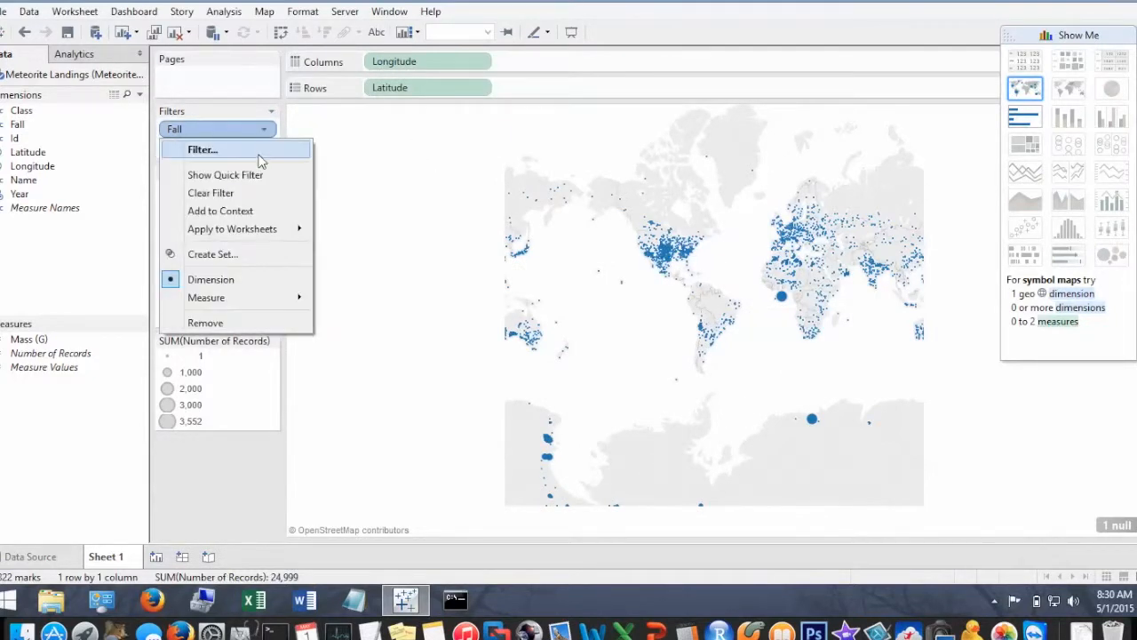
pyautogui.click(202, 149)
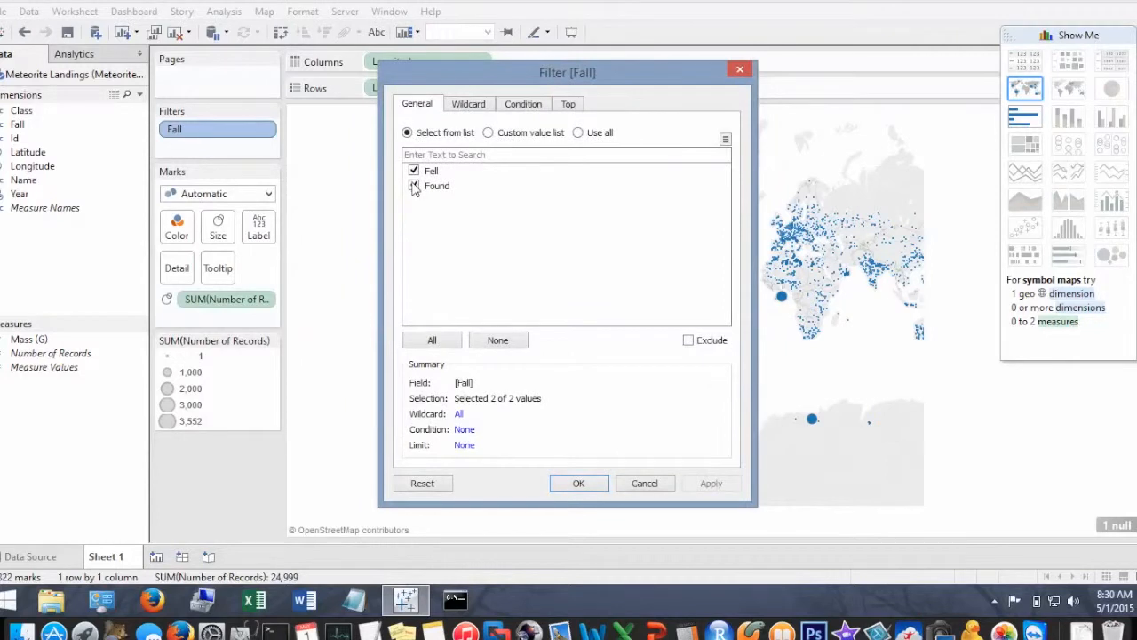
pyautogui.click(413, 171)
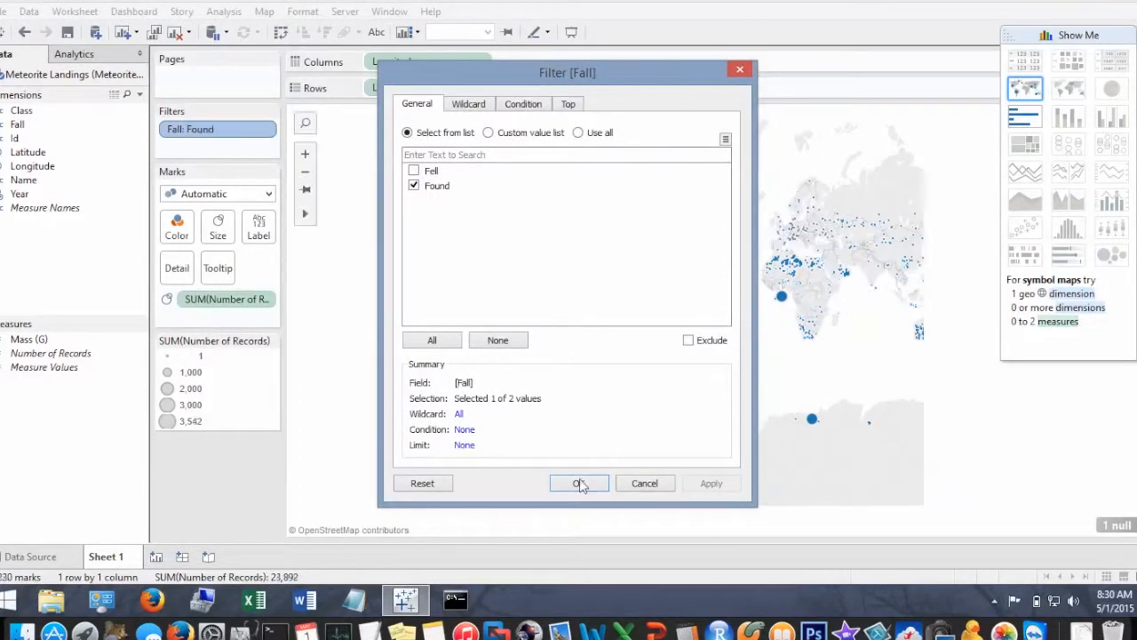
pyautogui.click(578, 482)
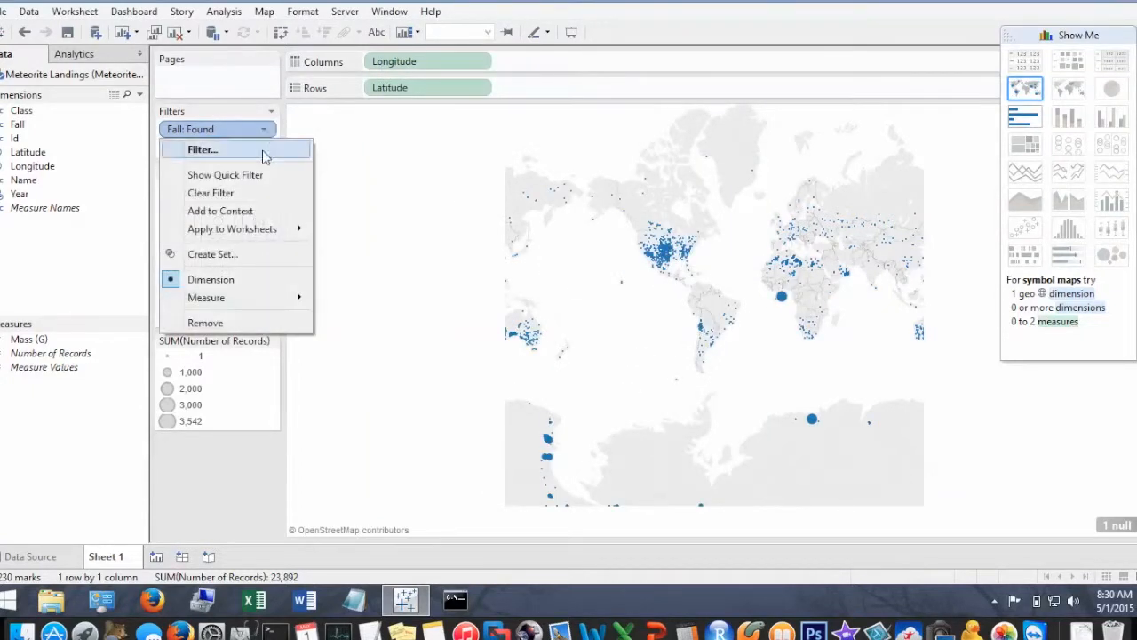
pyautogui.click(202, 149)
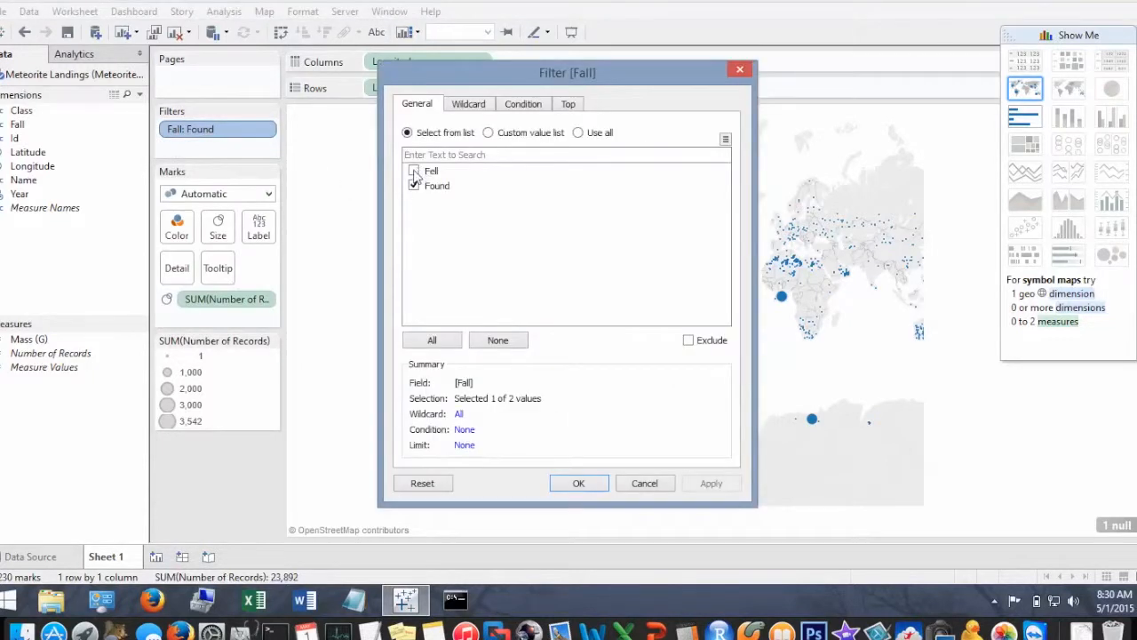
pyautogui.click(413, 170)
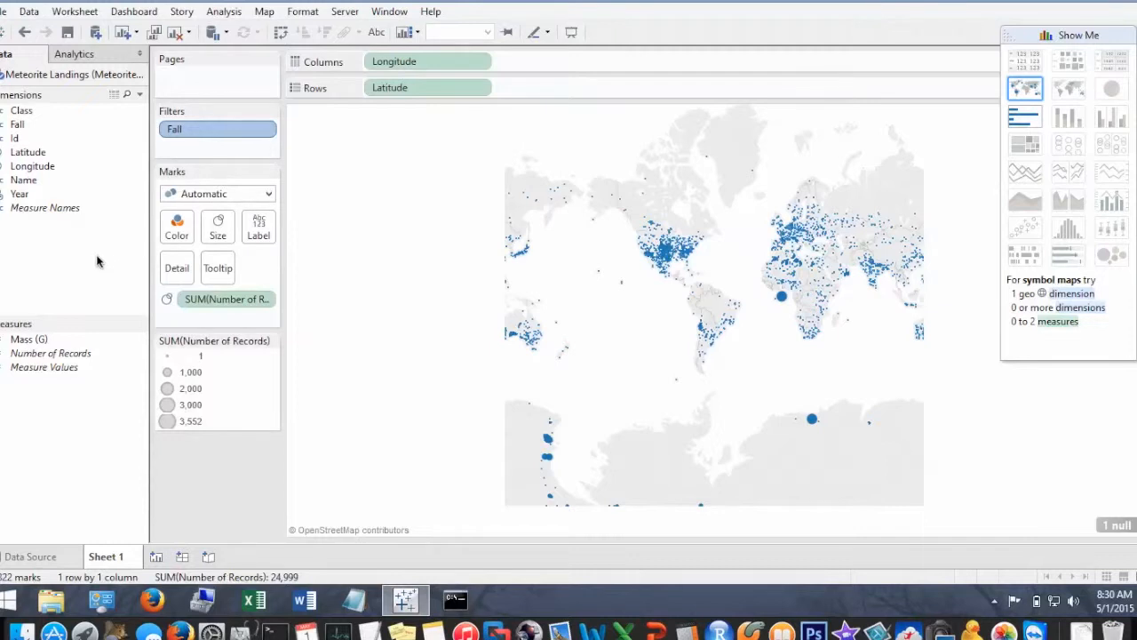
pyautogui.moveTo(42, 340)
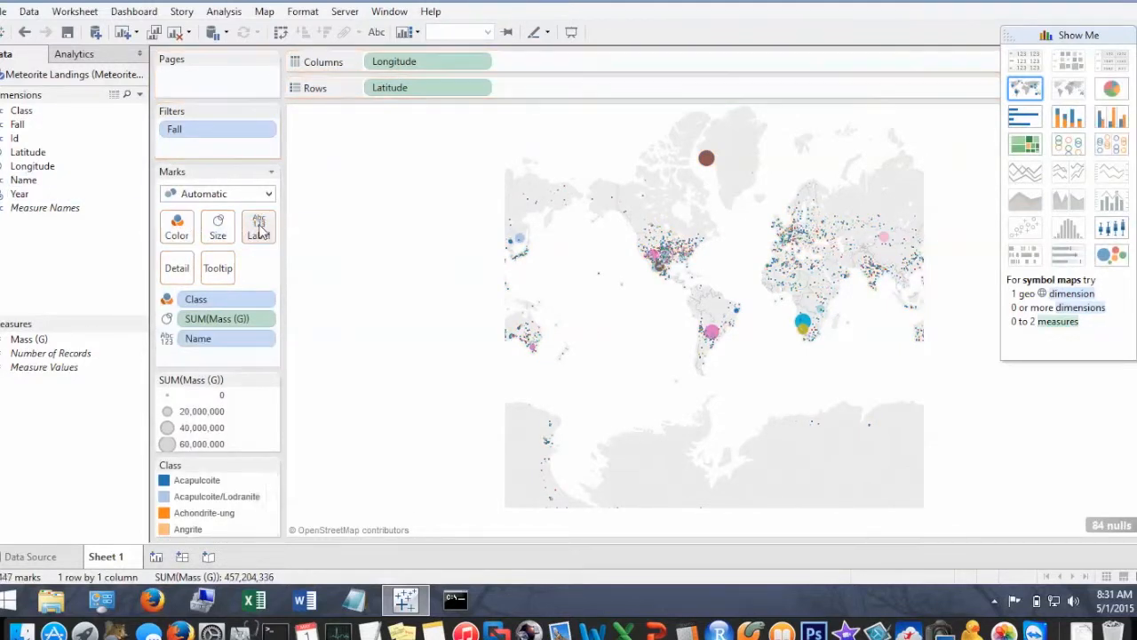
# Step: Show Name labels on marks colored by Class, sized by Mass, with Year as detail
pyautogui.click(257, 224)
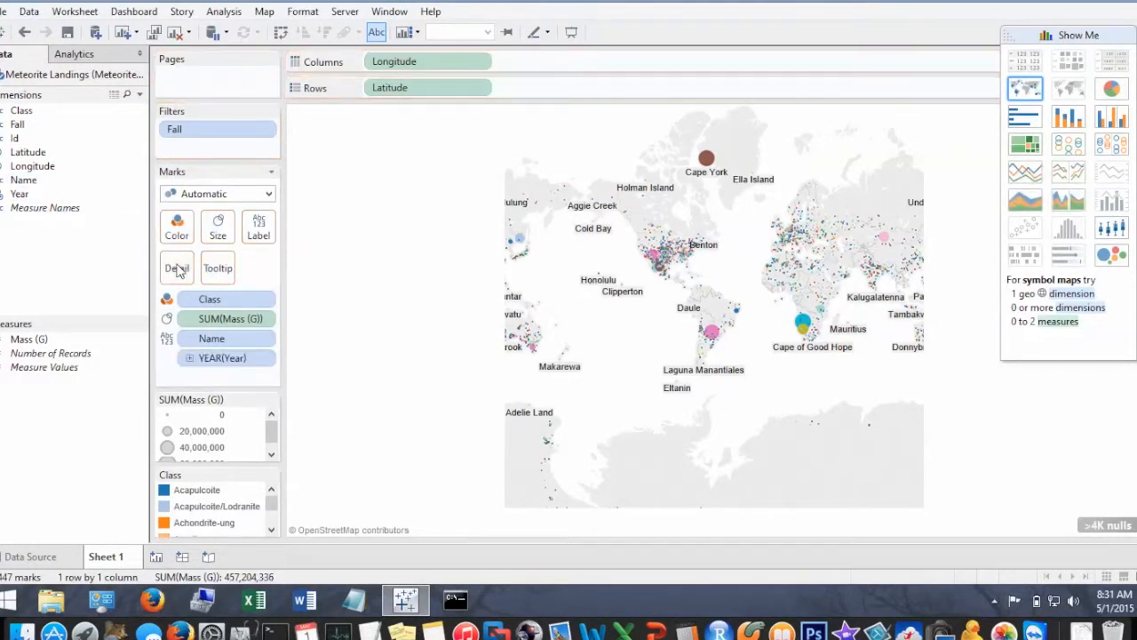
pyautogui.moveTo(706, 160)
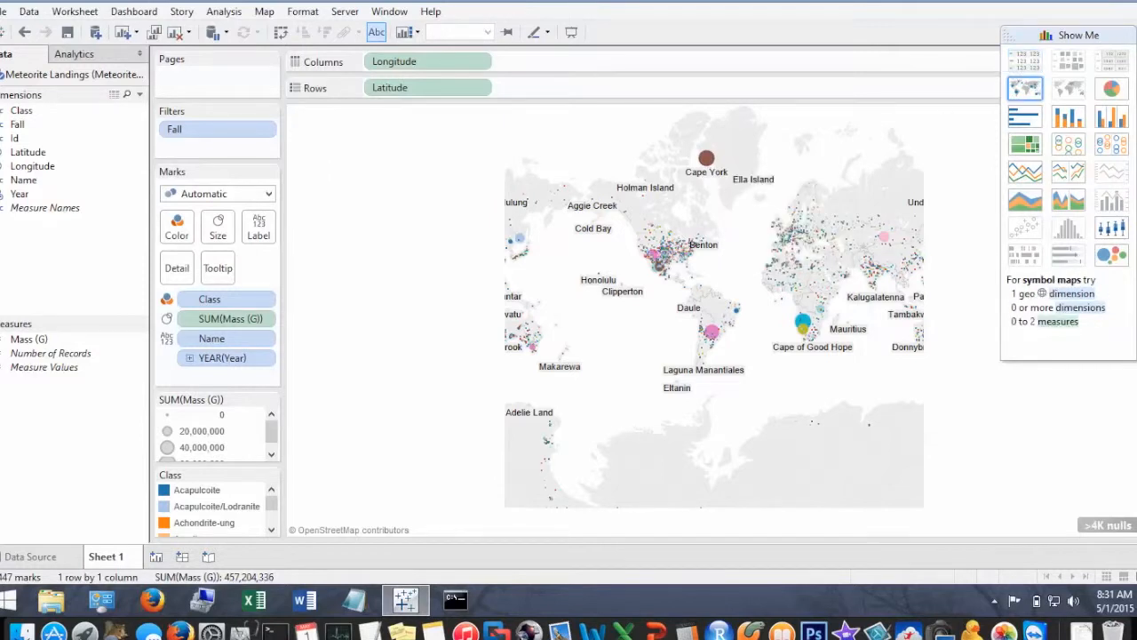
pyautogui.moveTo(706, 164)
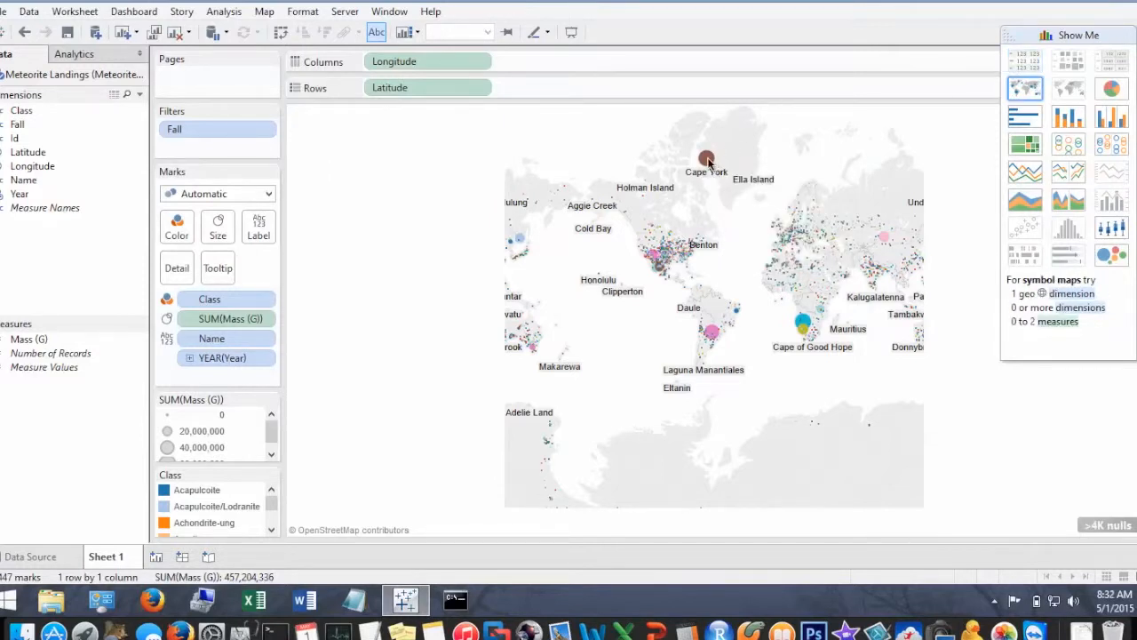
pyautogui.moveTo(706, 161)
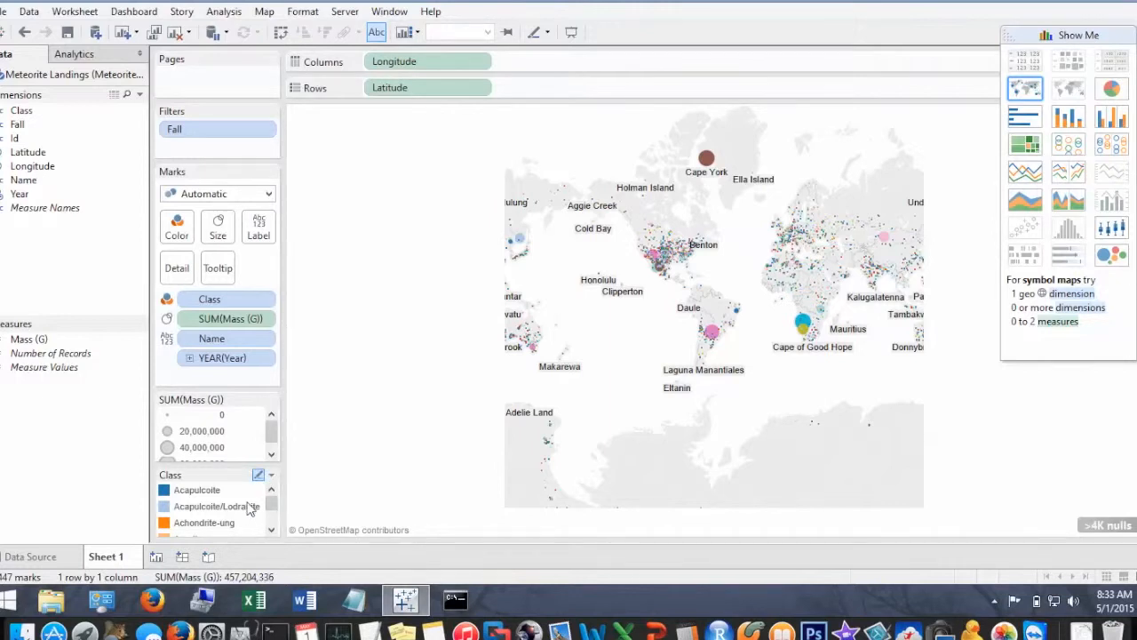
pyautogui.moveTo(214, 503)
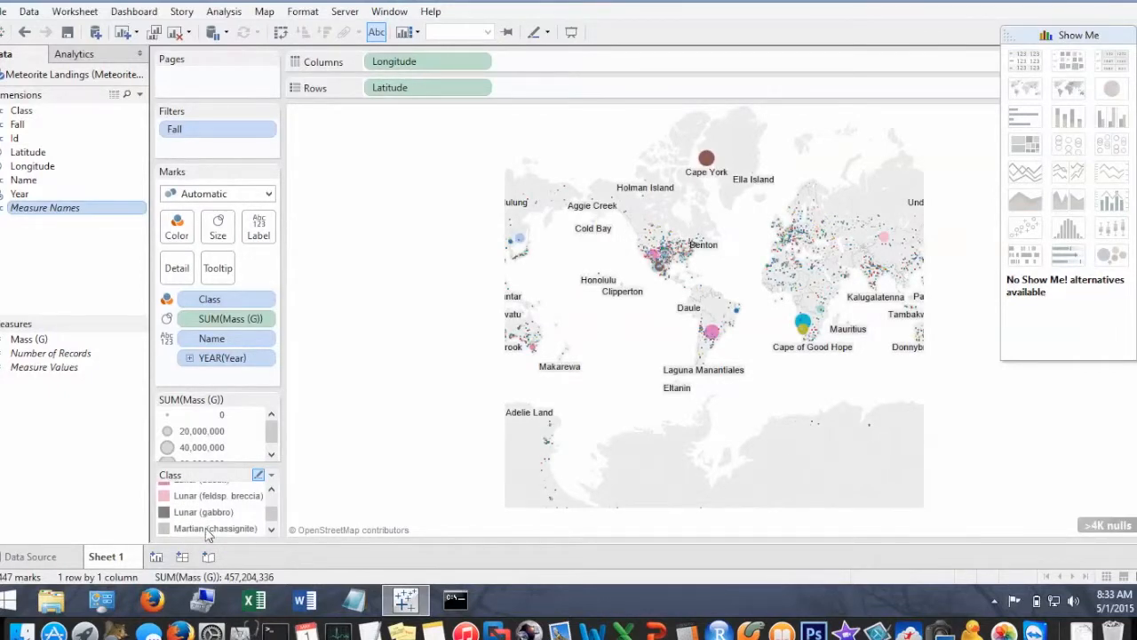
# Step: Keep only the Martian (chassignite) class, leaving the Chassigny landing
pyautogui.click(216, 528)
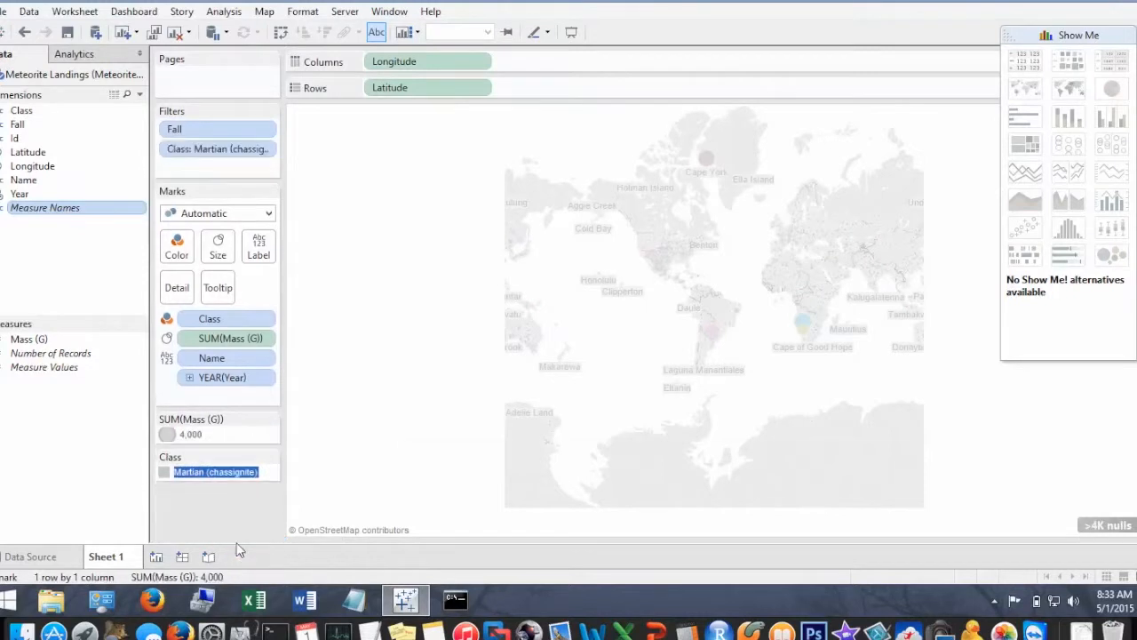
pyautogui.click(215, 472)
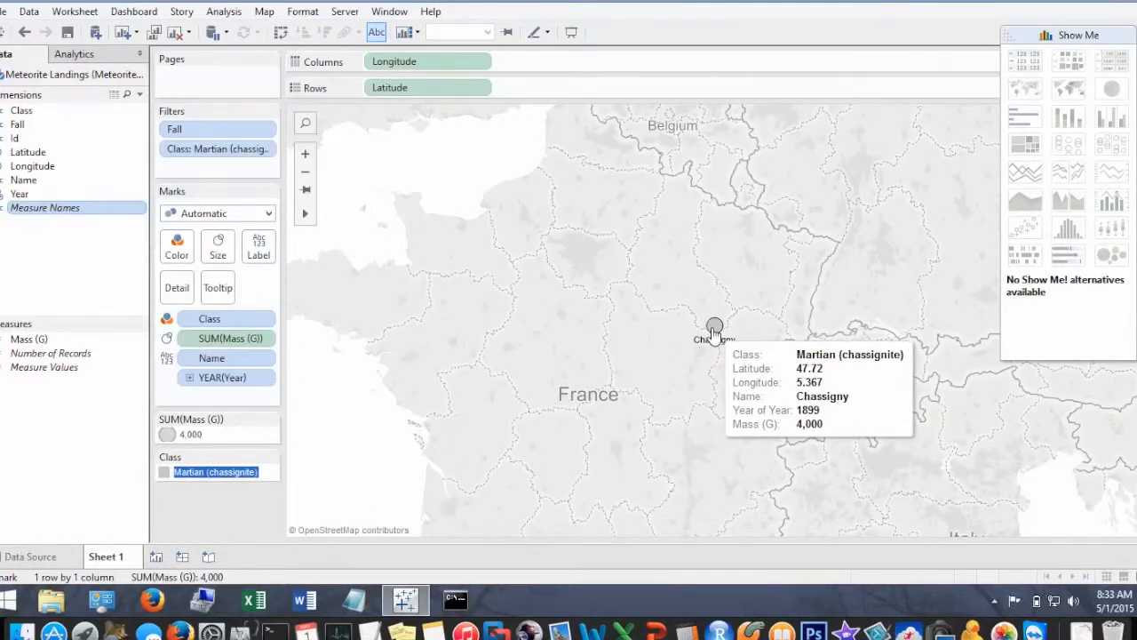
# Step: Enlarge the Chassigny mark through Edit Sizes and make it pinkish-red
pyautogui.click(216, 472)
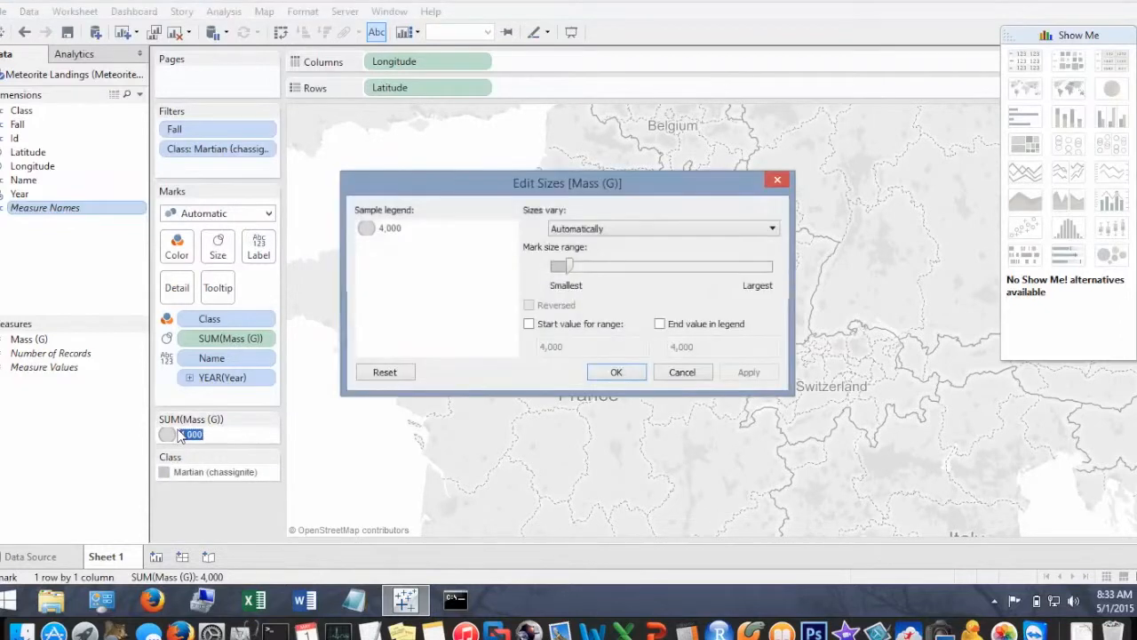
pyautogui.moveTo(582, 266); pyautogui.dragTo(564, 266)
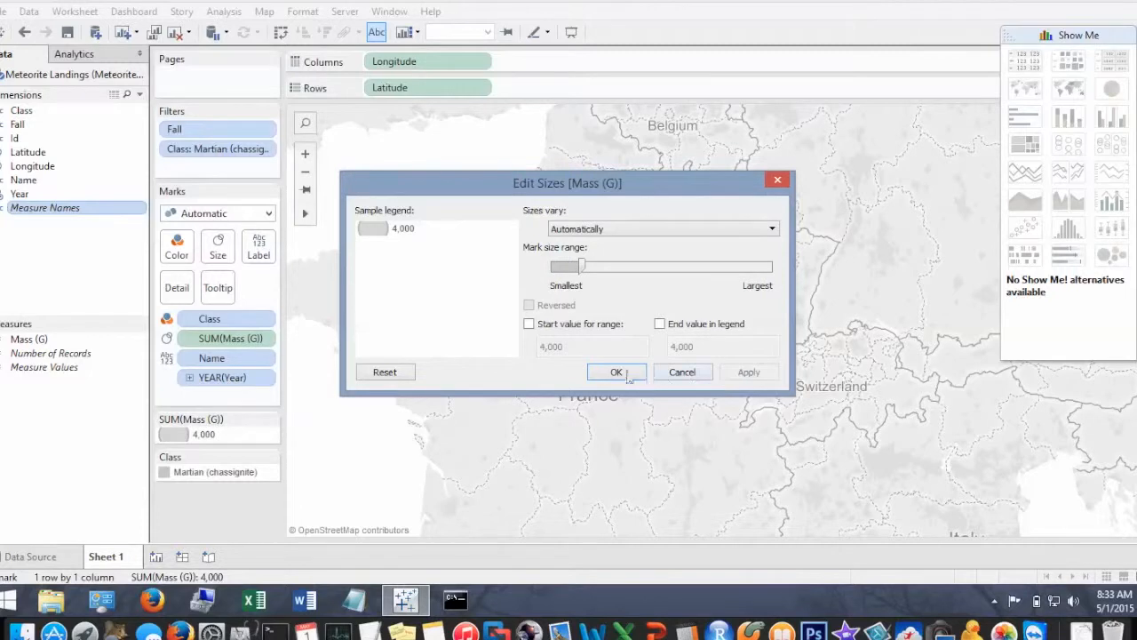
pyautogui.click(616, 372)
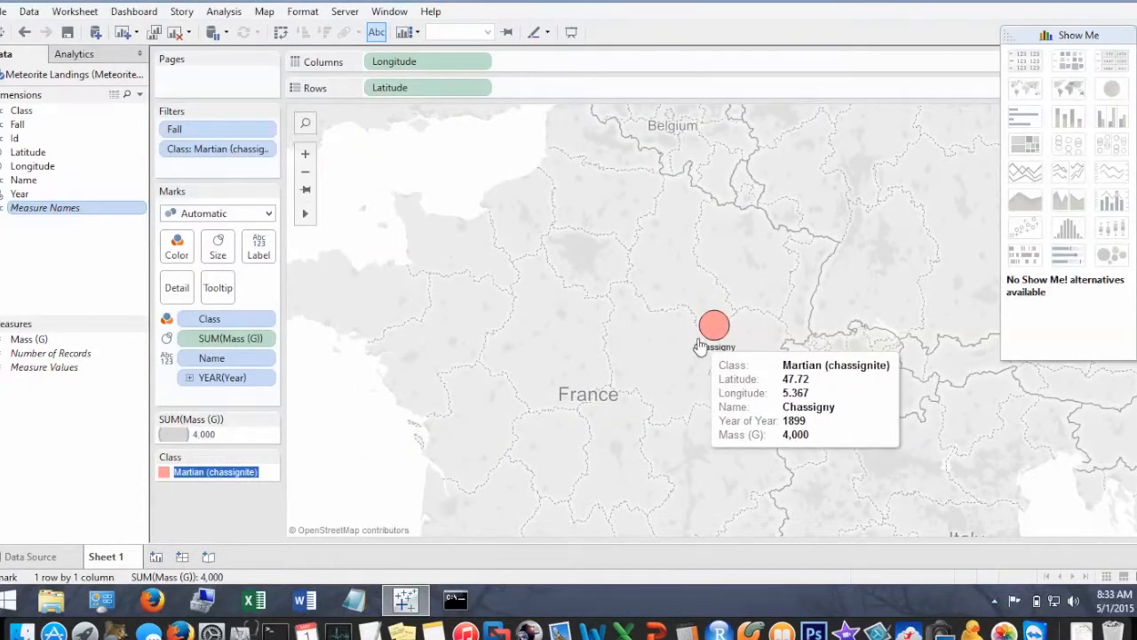
pyautogui.click(215, 472)
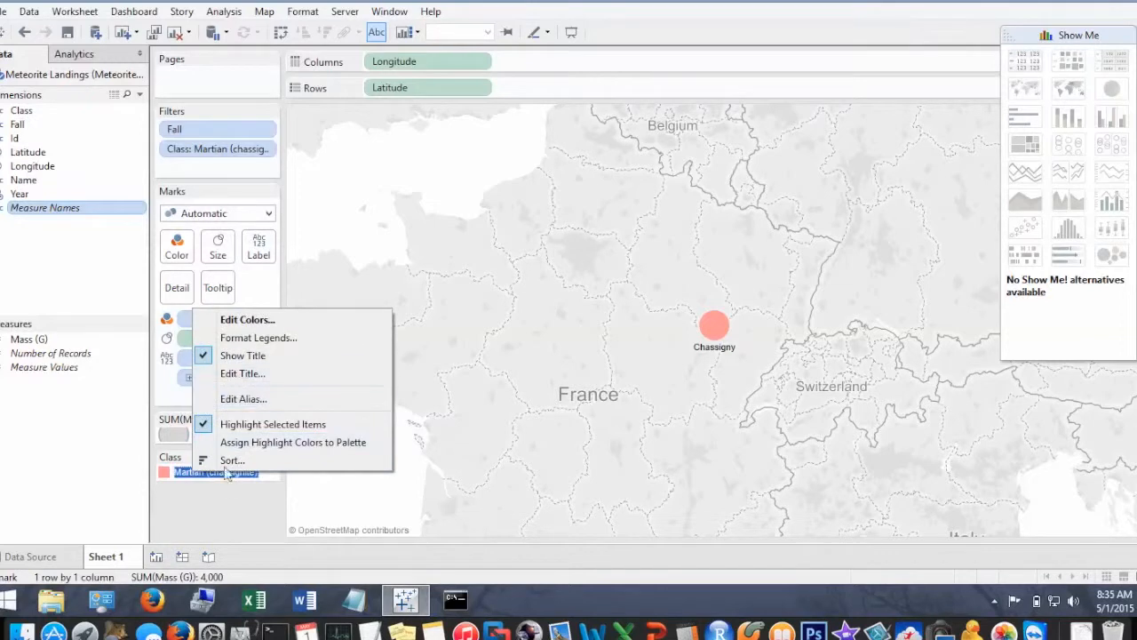
pyautogui.click(227, 472)
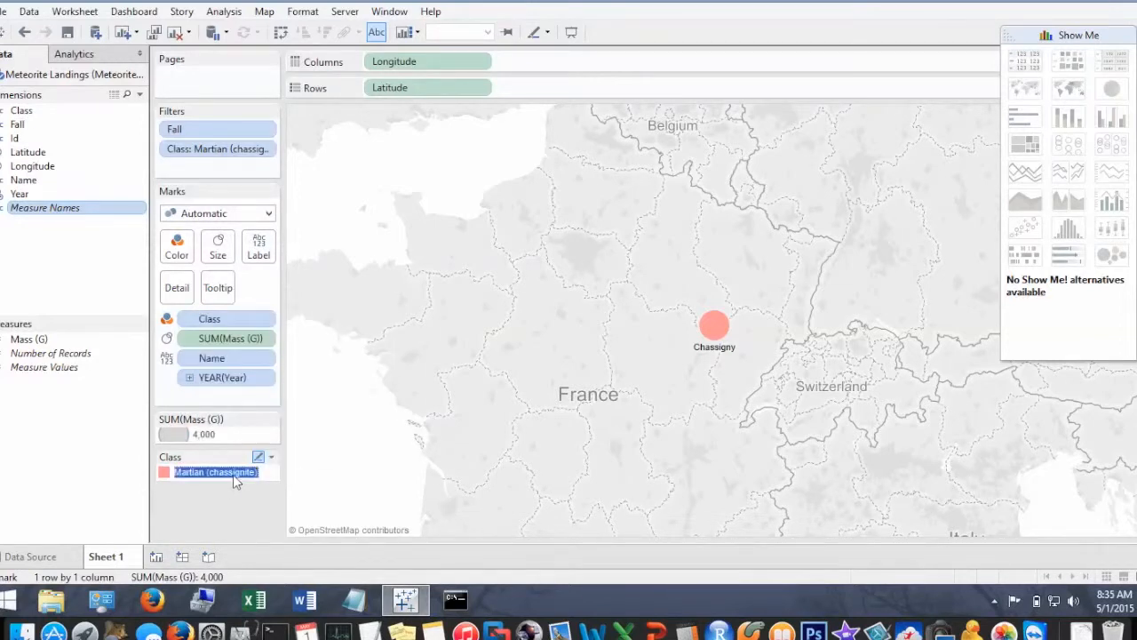
pyautogui.rightClick(214, 471)
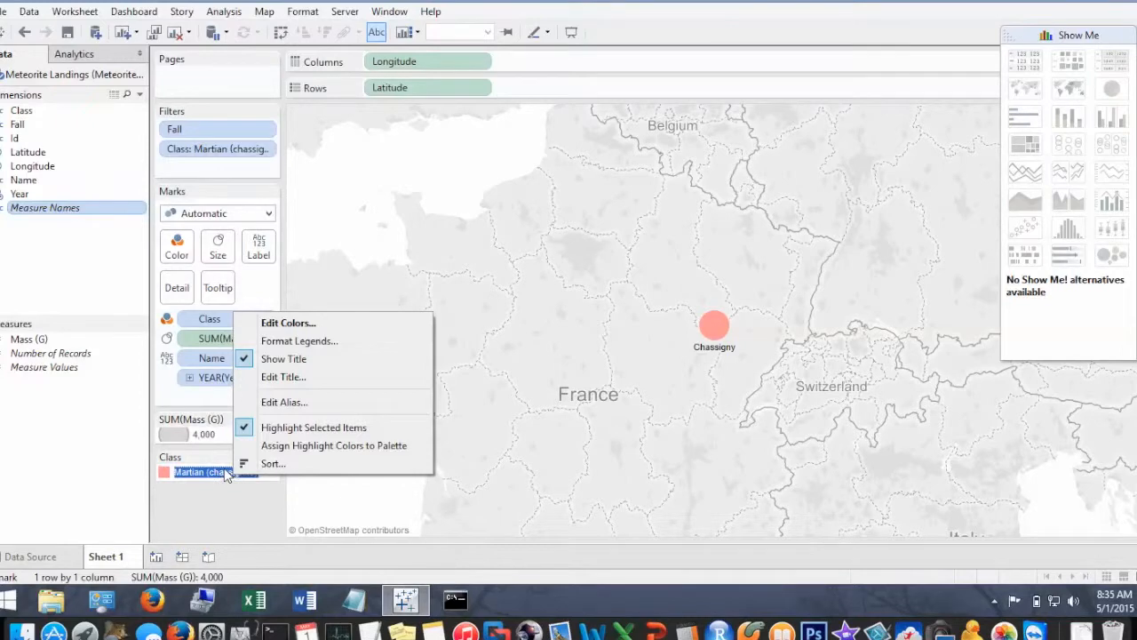
pyautogui.click(287, 322)
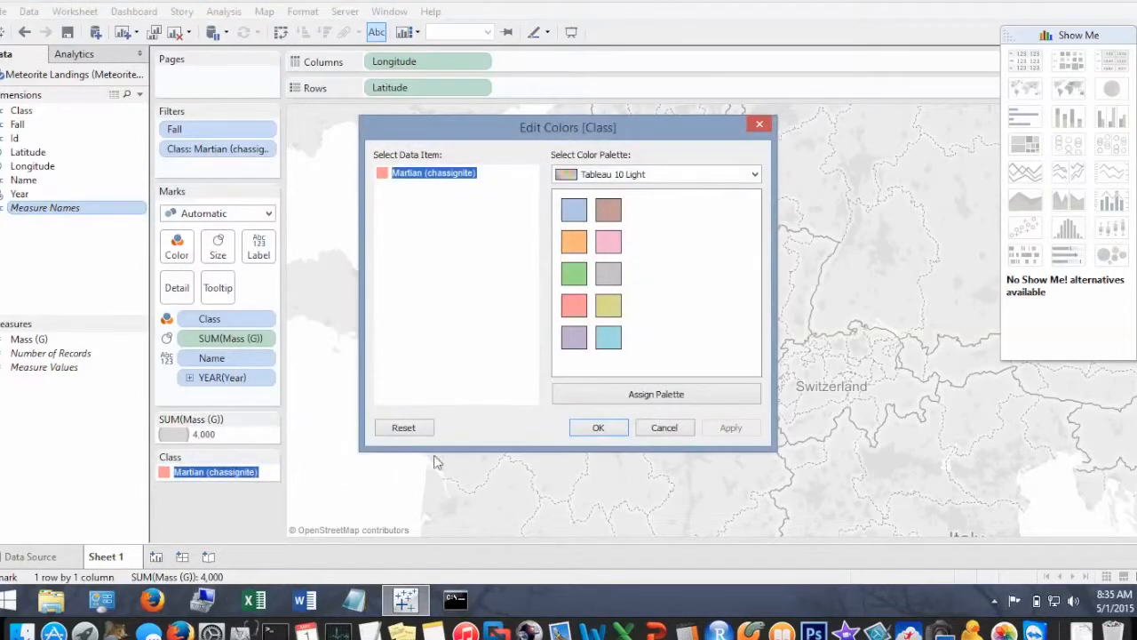
pyautogui.click(598, 427)
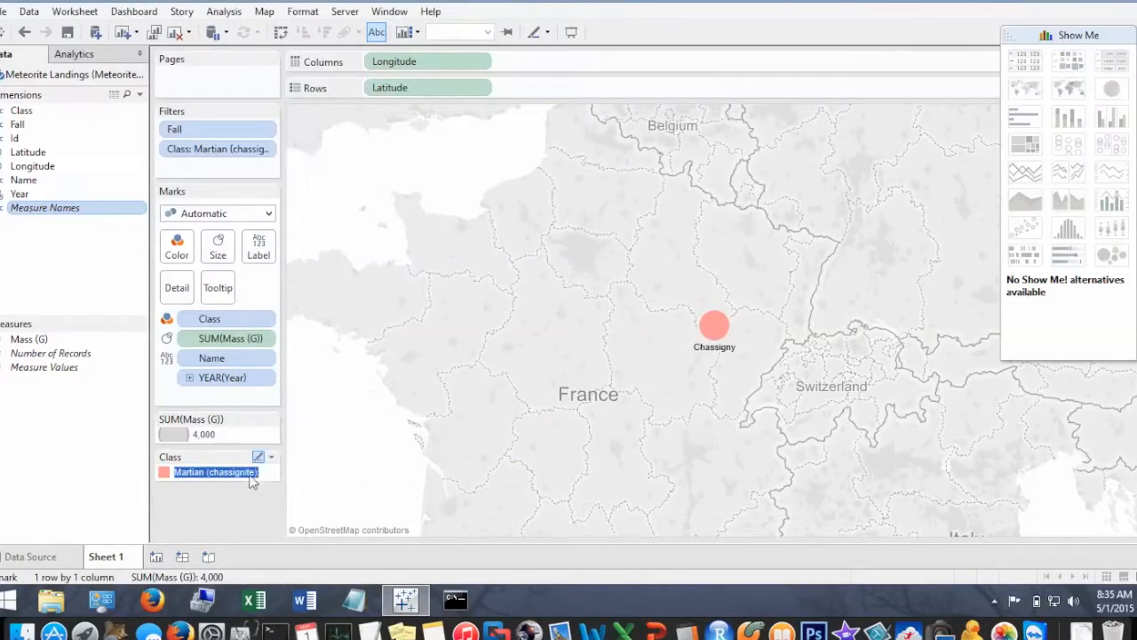
pyautogui.click(215, 472)
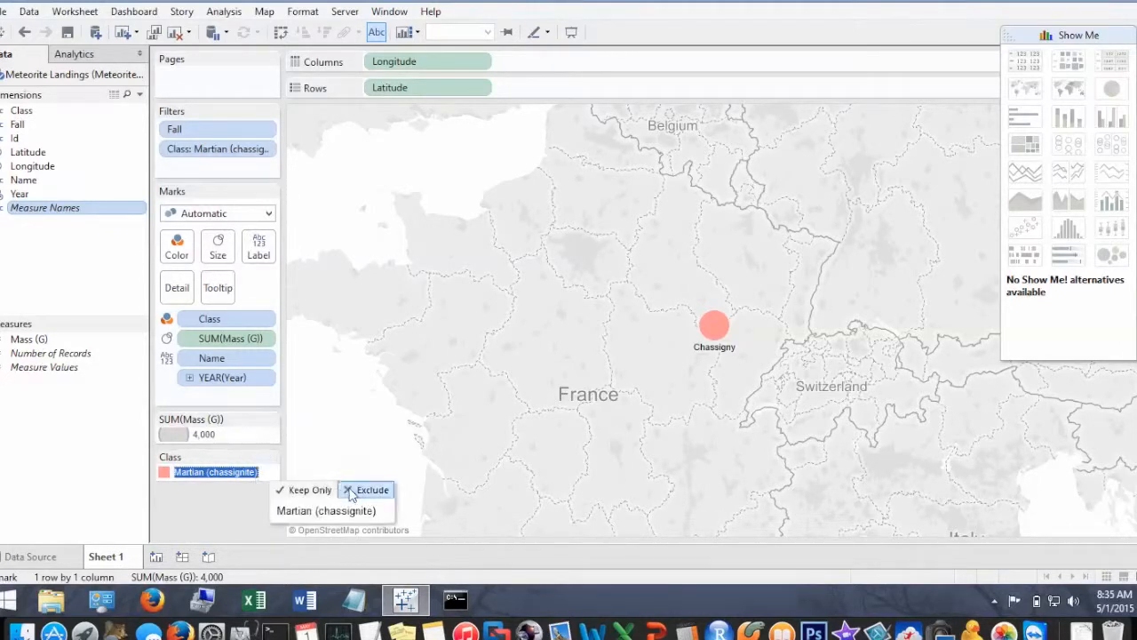
pyautogui.click(371, 489)
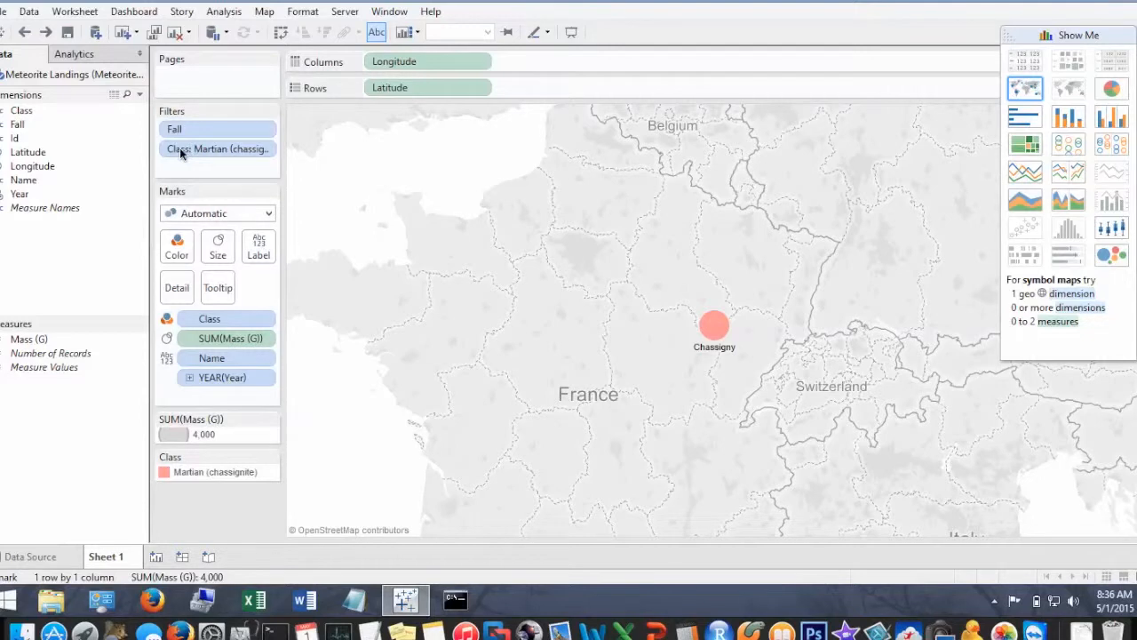
# Step: Remove the Class filter from the Filters shelf
pyautogui.rightClick(218, 148)
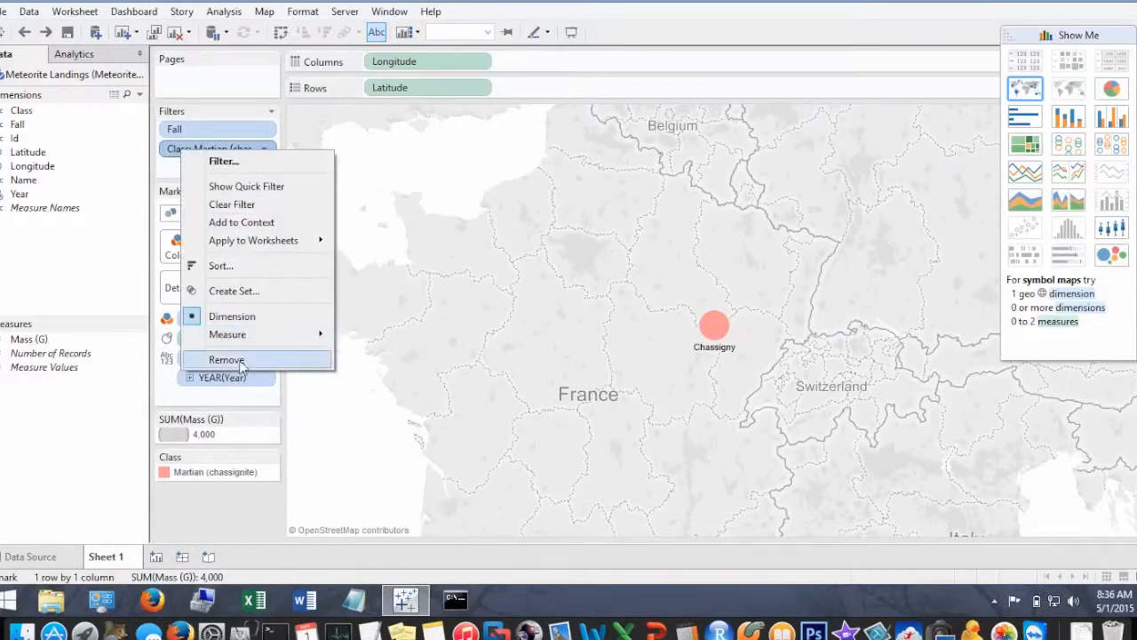
pyautogui.click(227, 359)
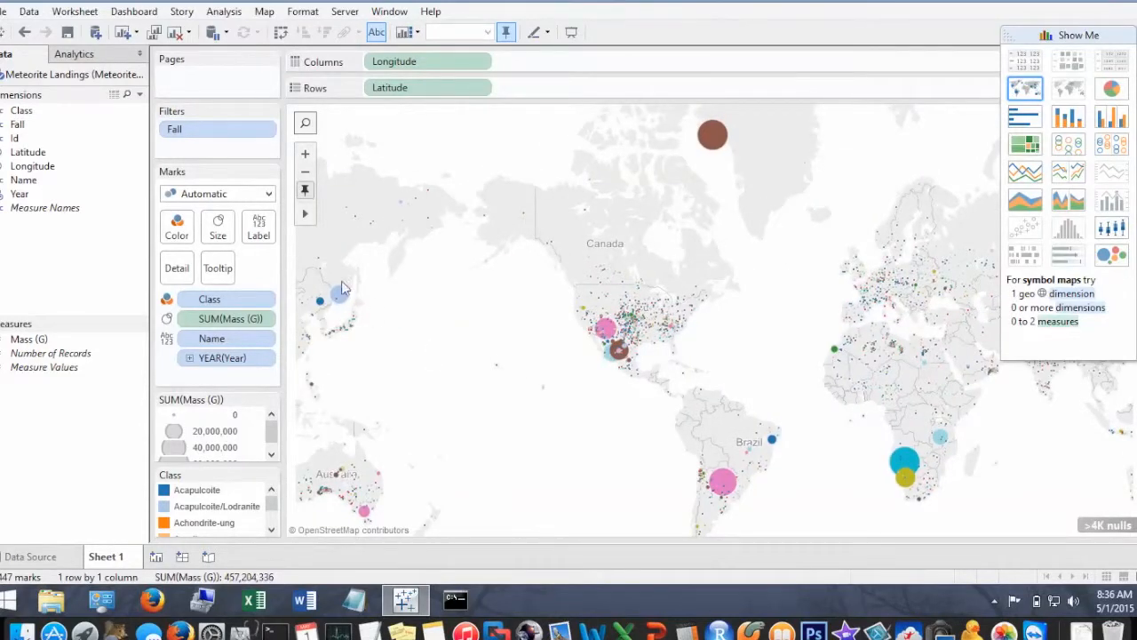
# Step: Close Show Me and zoom into North America to view Canyon Diablo's tooltip
pyautogui.click(304, 154)
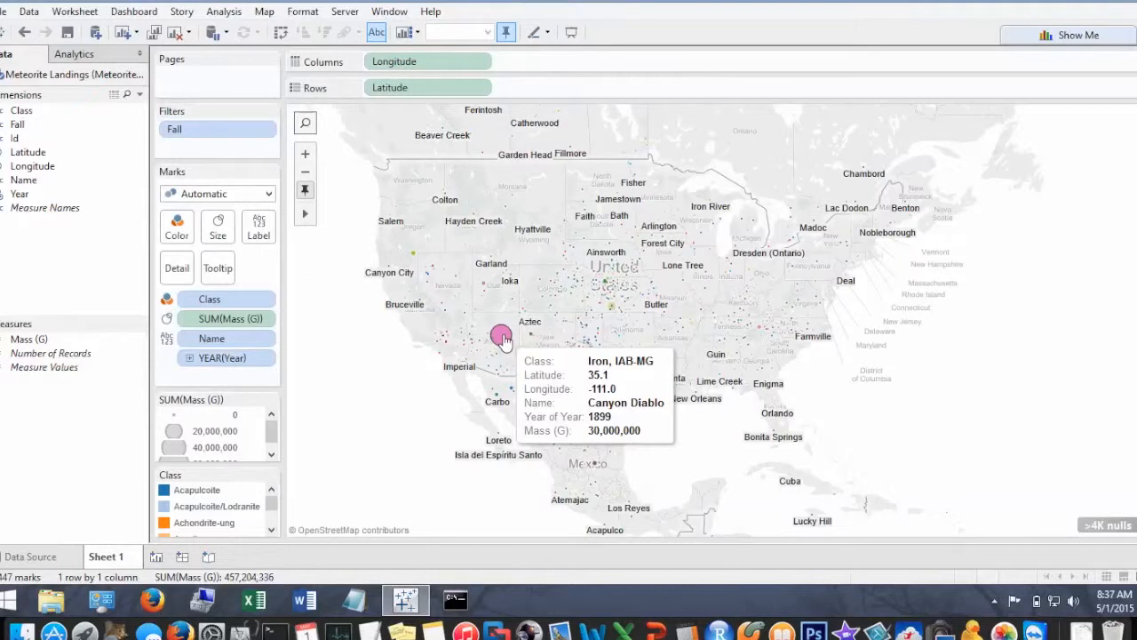
pyautogui.moveTo(555, 424)
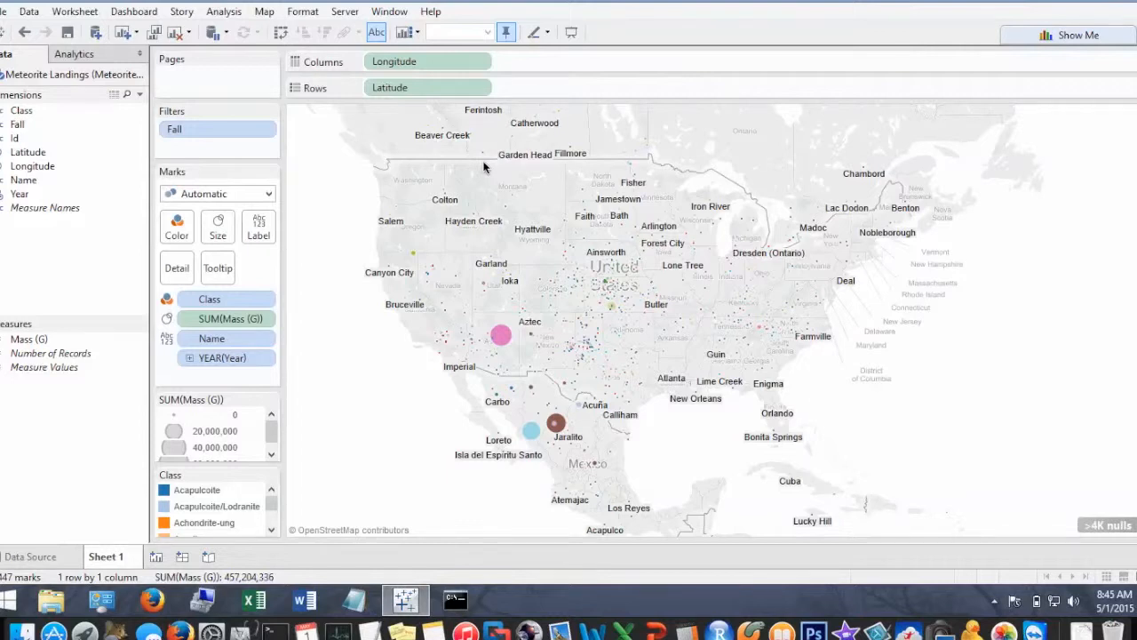
pyautogui.moveTo(160, 207)
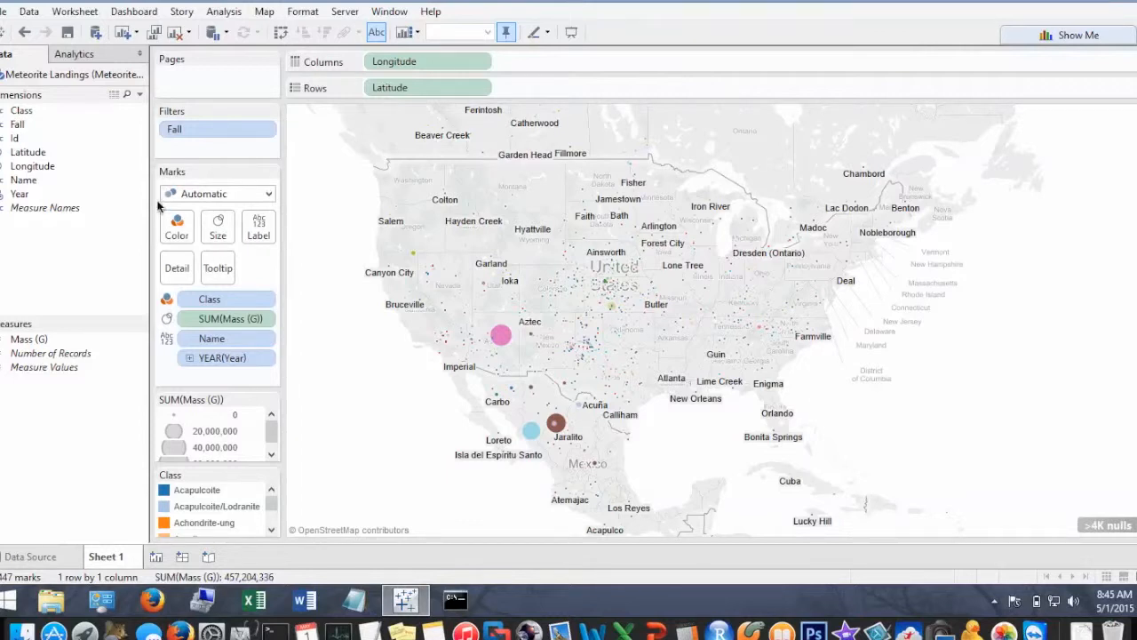
pyautogui.moveTo(27, 129)
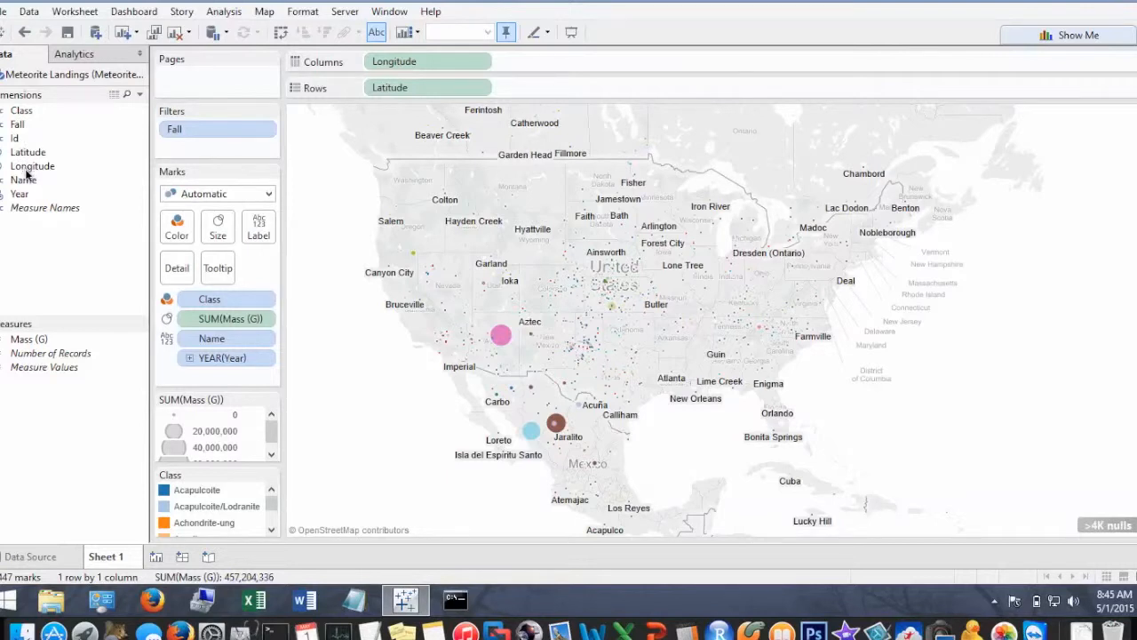
pyautogui.moveTo(27, 197)
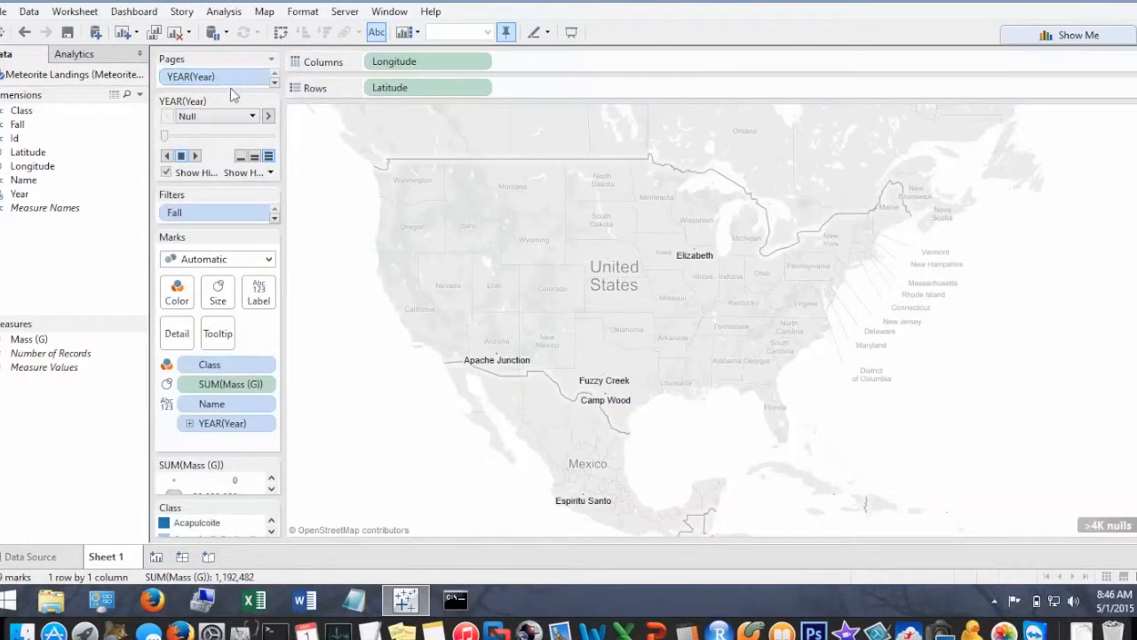
# Step: Add YEAR(Year) to the Pages shelf, starting playback controls at Null
pyautogui.click(244, 173)
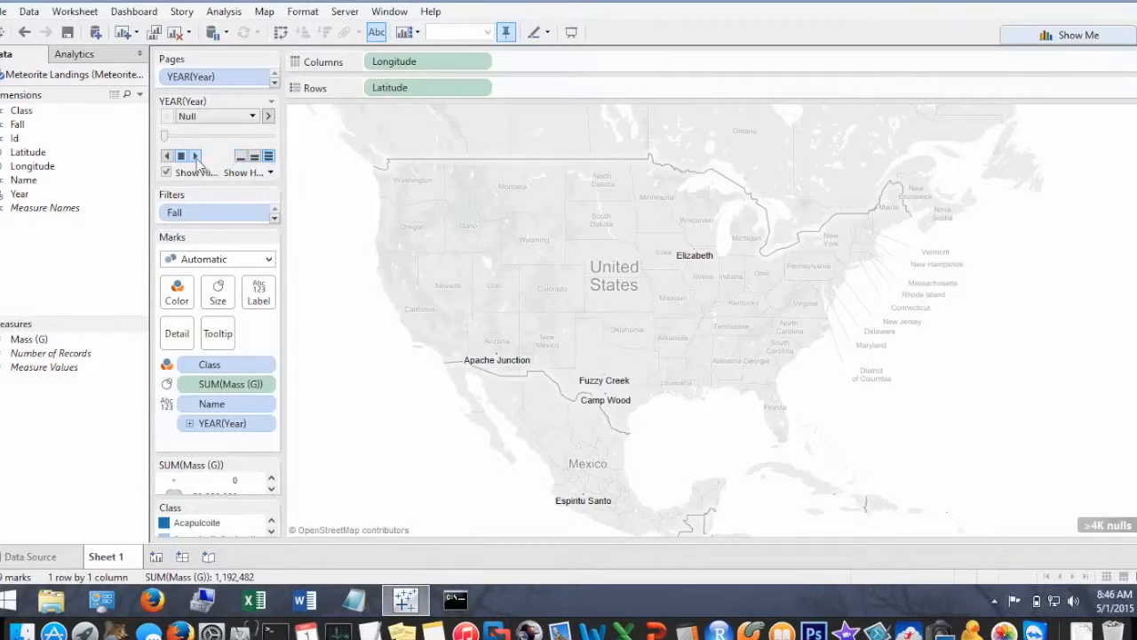
# Step: Play the Pages control with history shown, advancing the map from 1906 to 2013
pyautogui.click(194, 156)
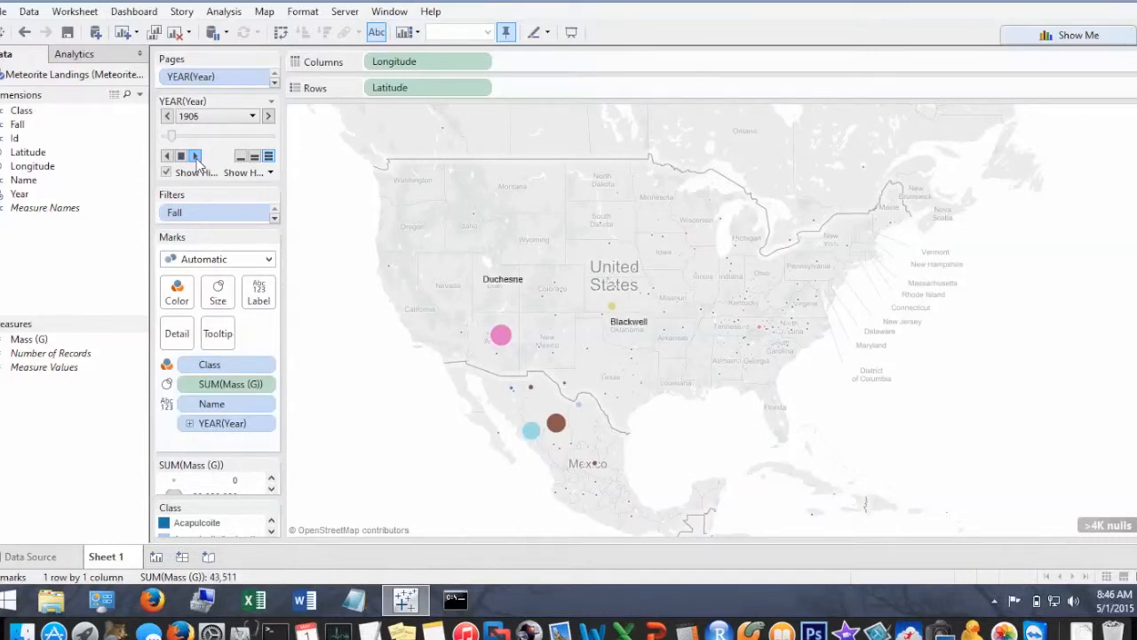
pyautogui.click(267, 115)
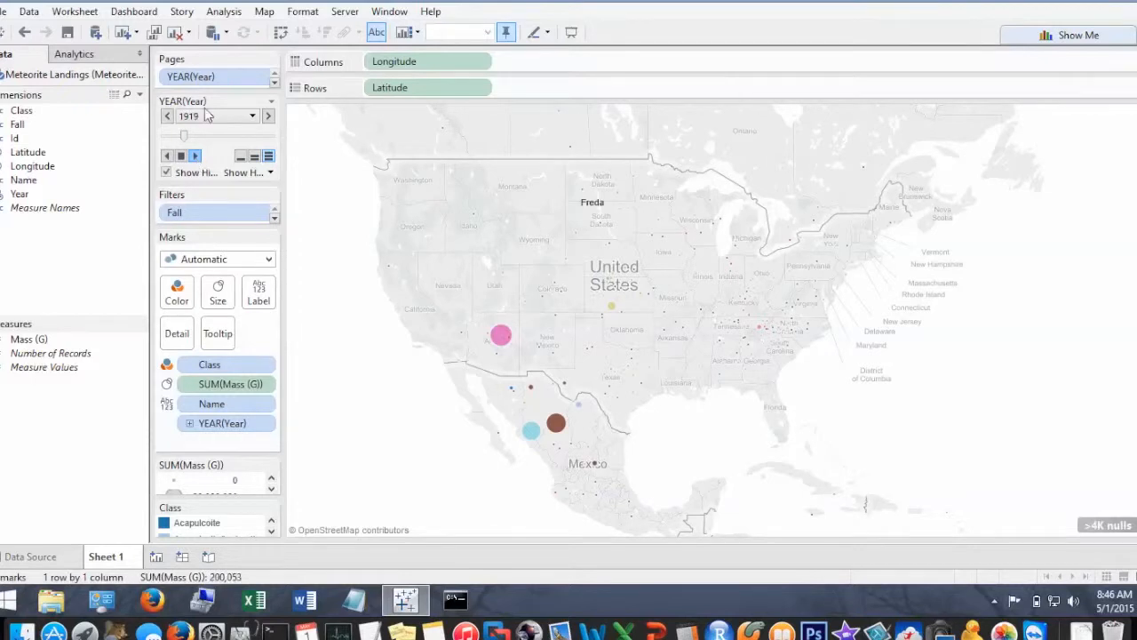
pyautogui.click(267, 116)
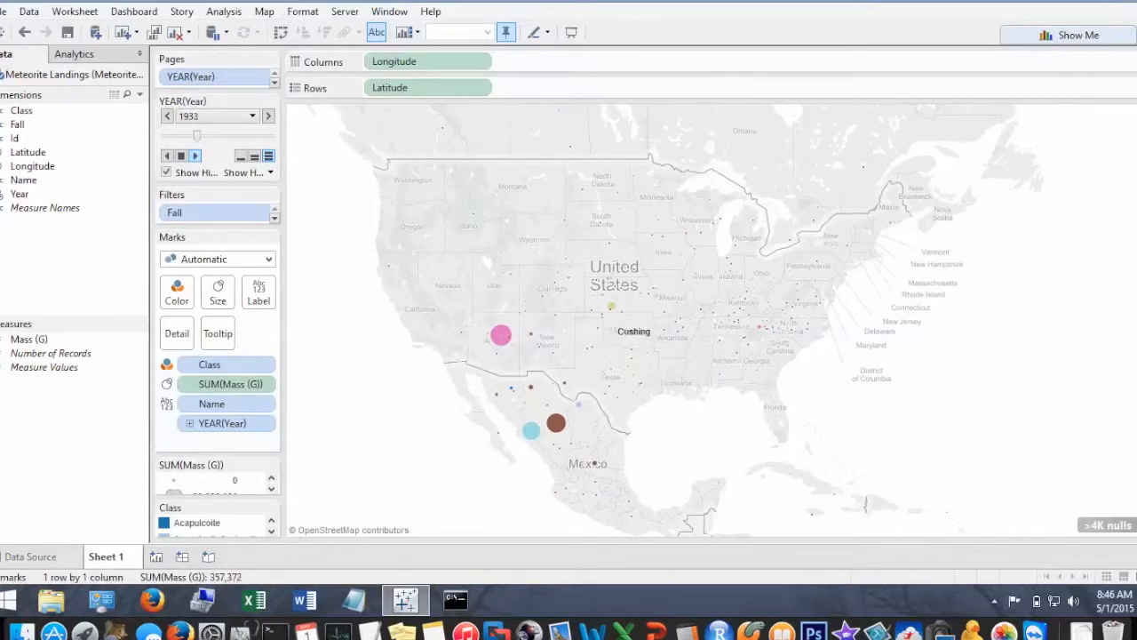
pyautogui.click(267, 115)
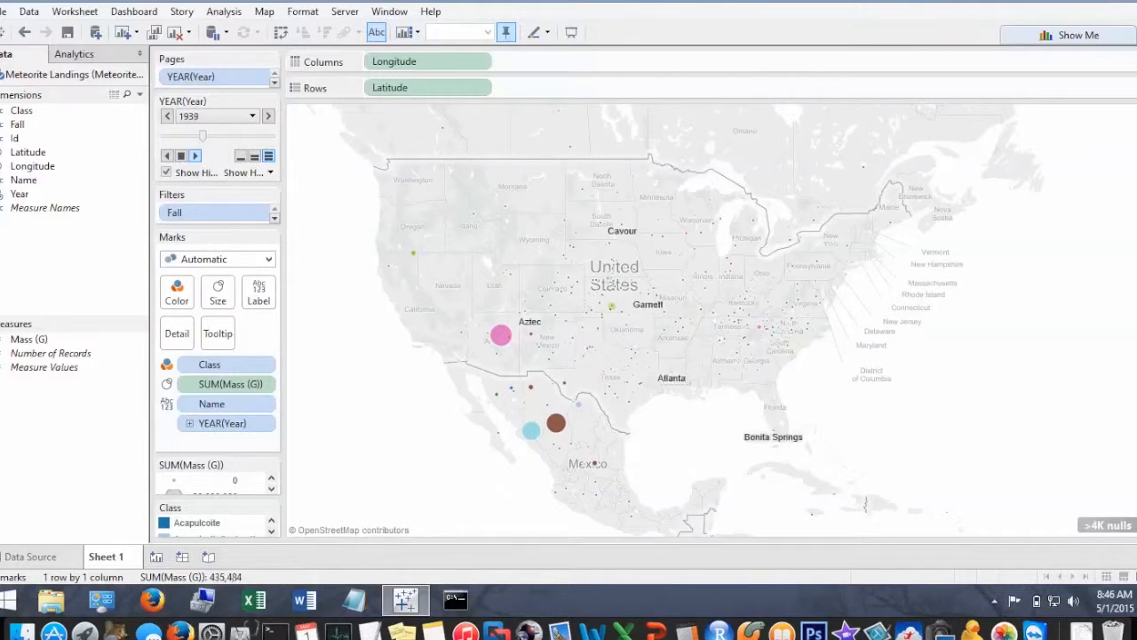
pyautogui.click(268, 115)
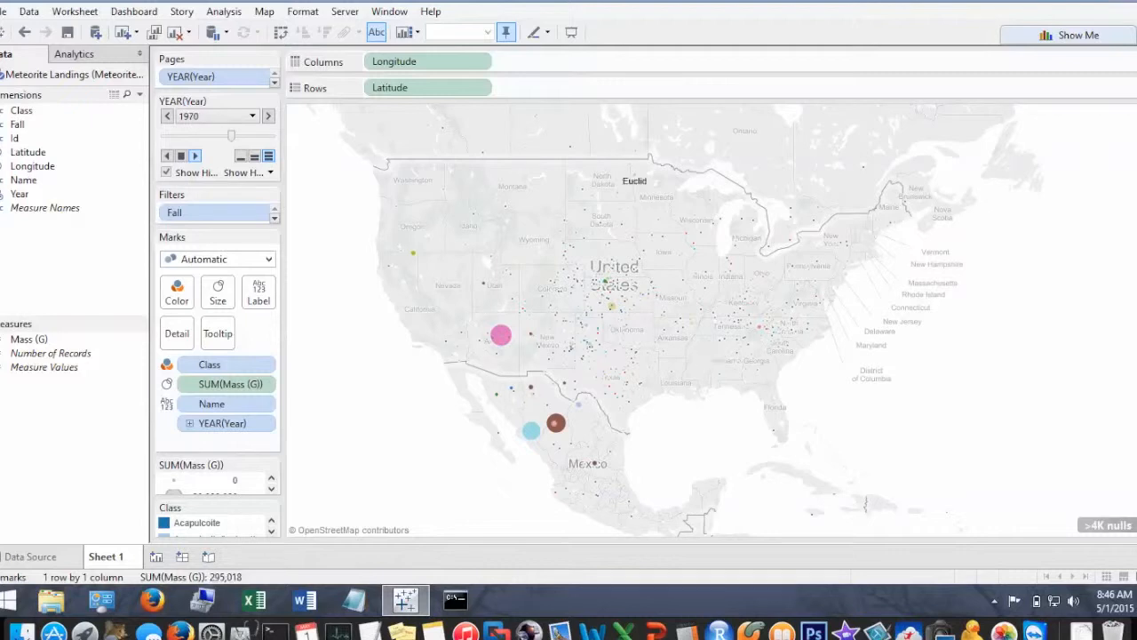
pyautogui.click(267, 115)
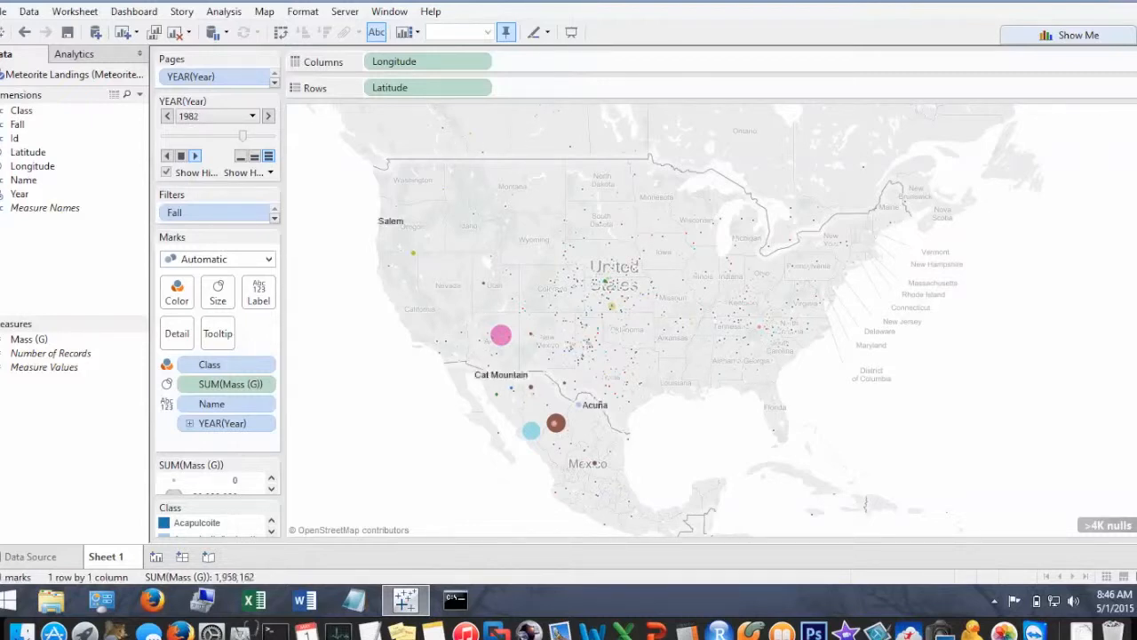
pyautogui.click(268, 115)
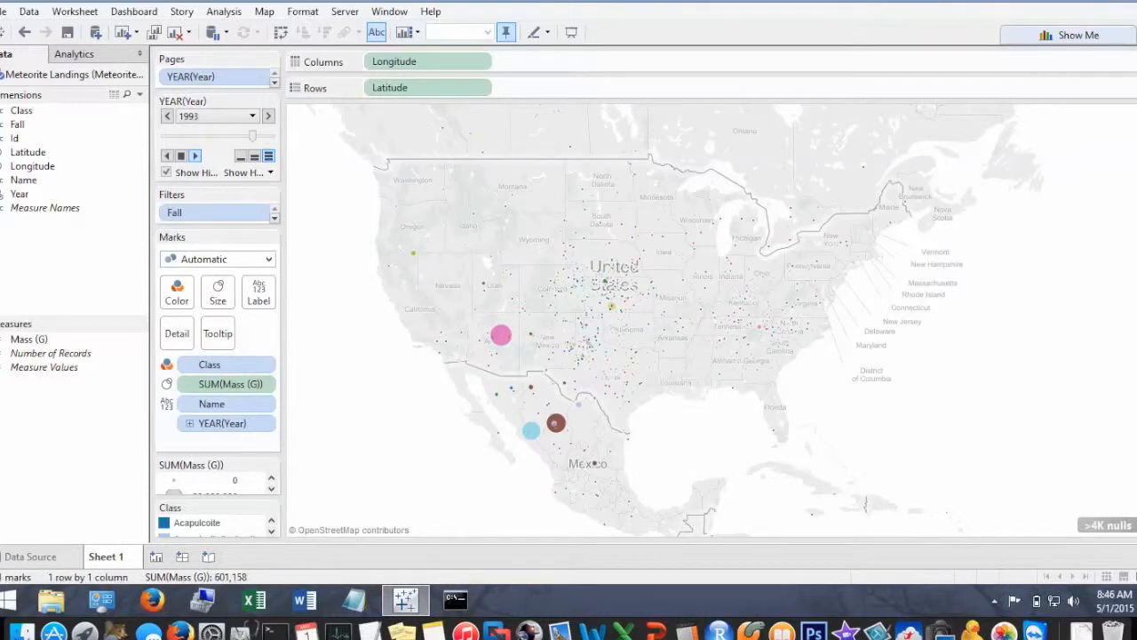
pyautogui.click(268, 116)
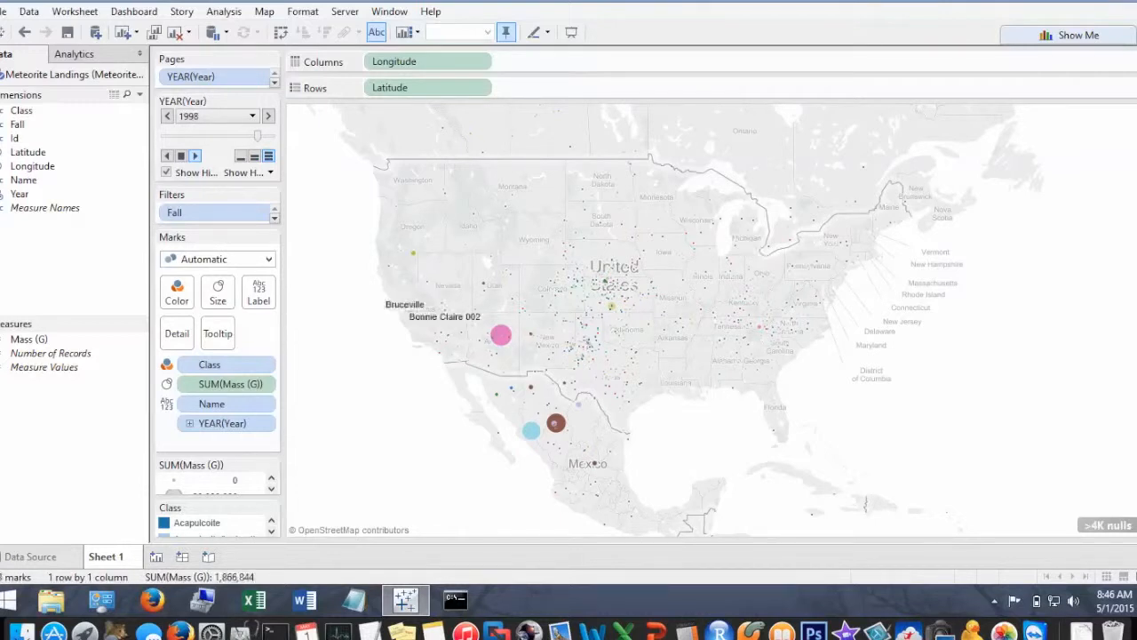
pyautogui.click(268, 115)
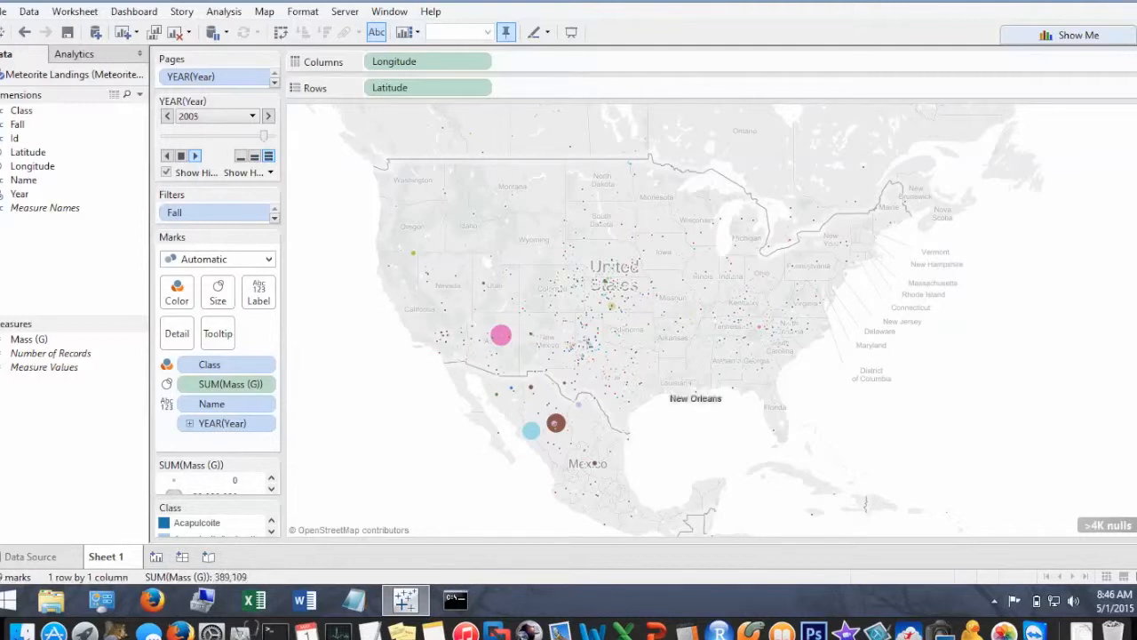
pyautogui.click(268, 116)
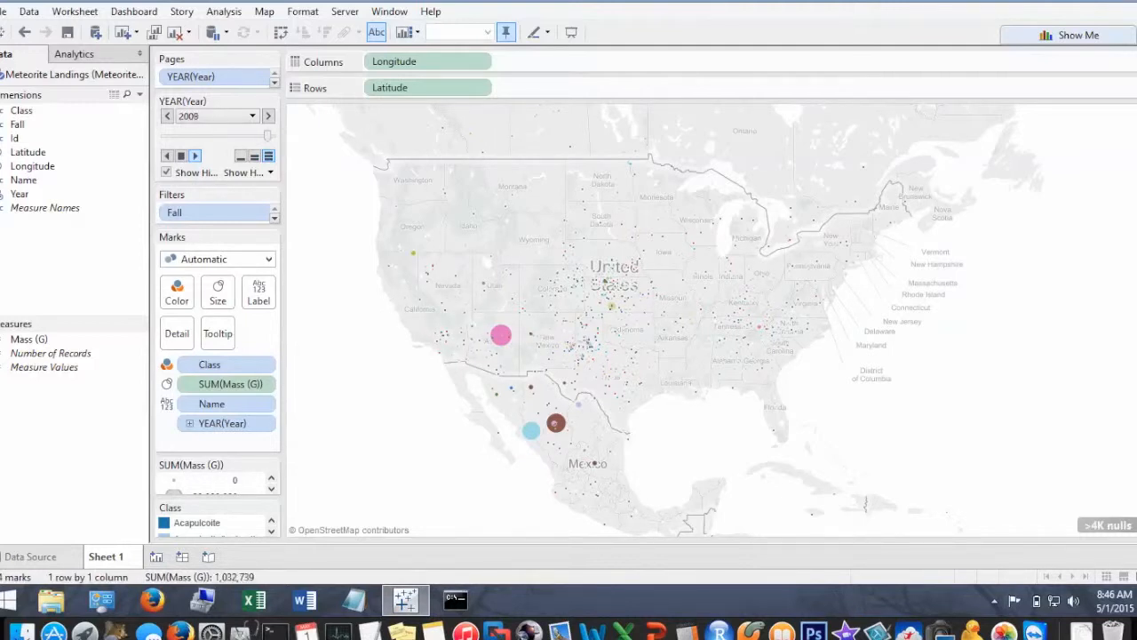
pyautogui.click(268, 115)
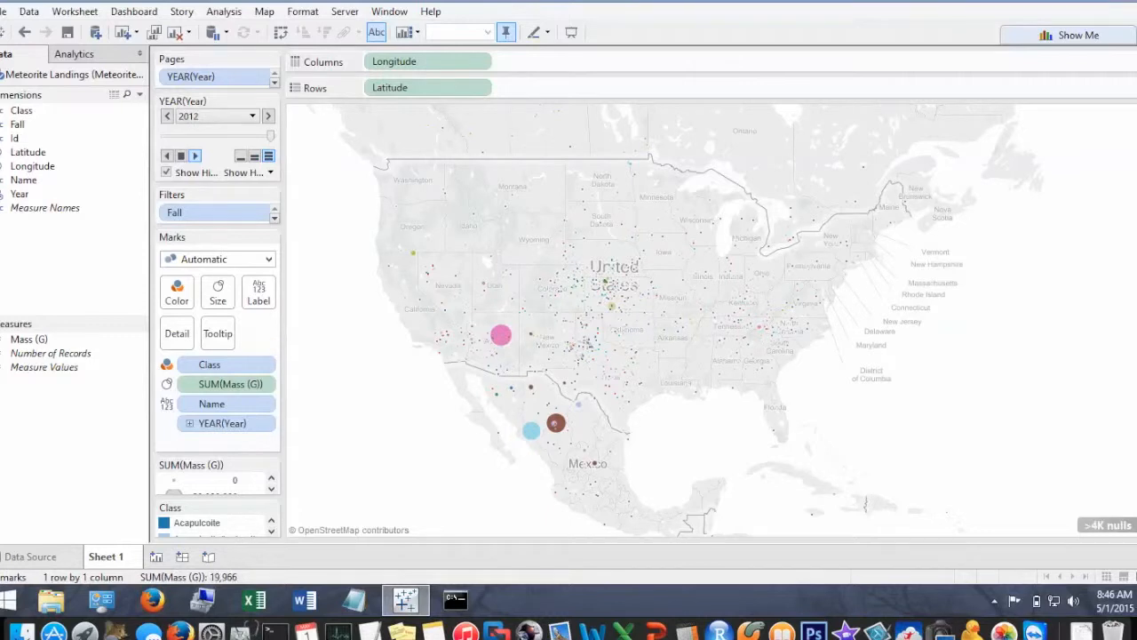
pyautogui.click(267, 115)
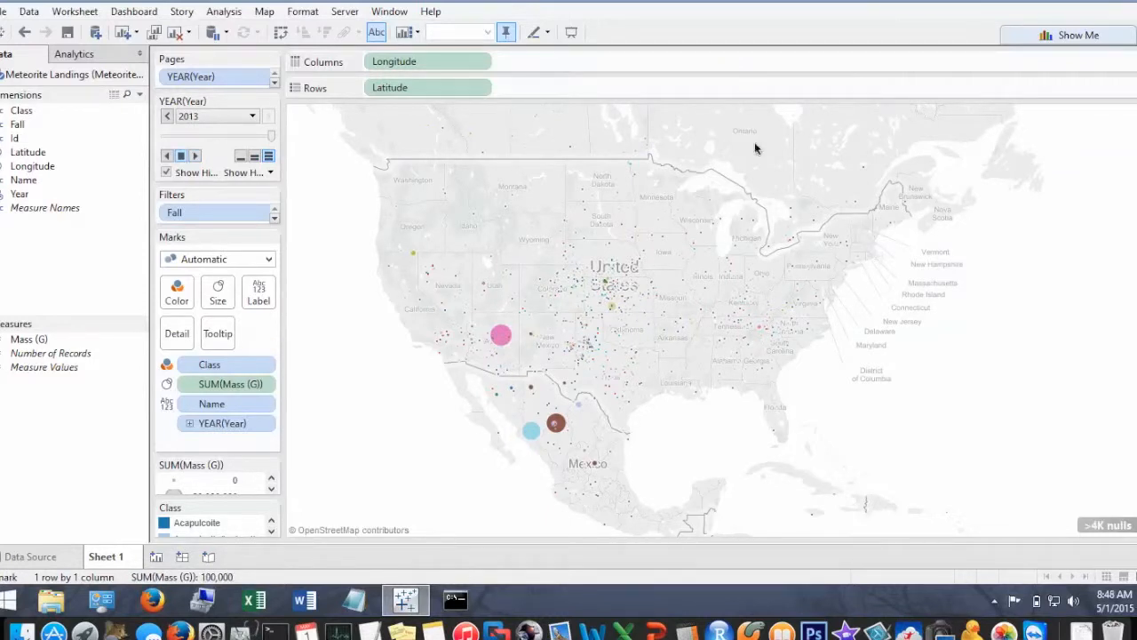
pyautogui.moveTo(626, 283)
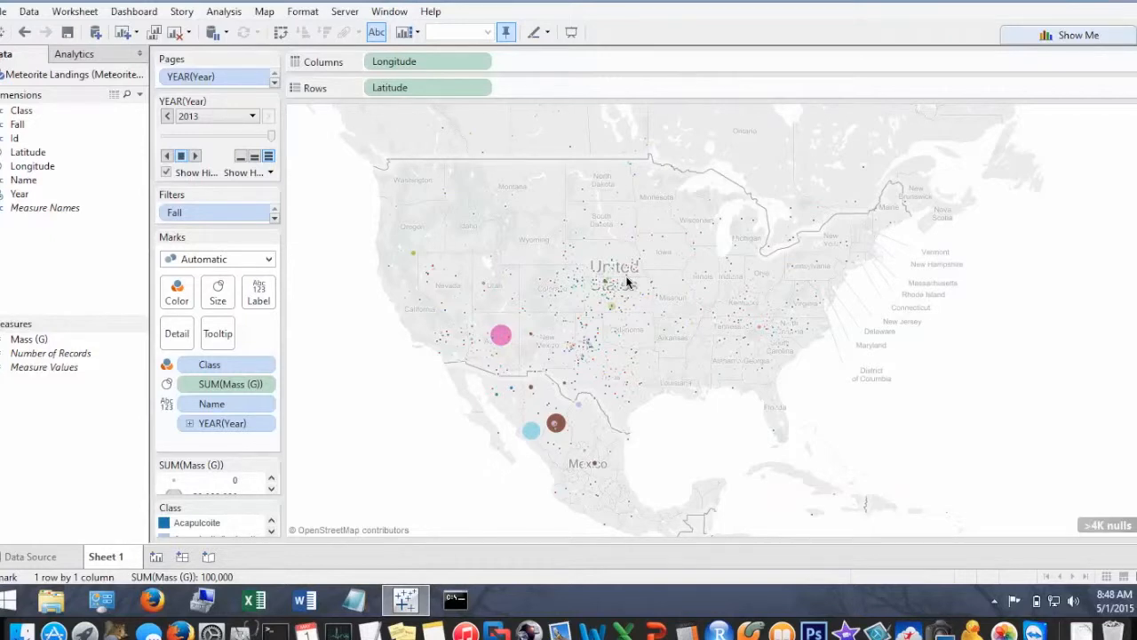
pyautogui.moveTo(628, 283)
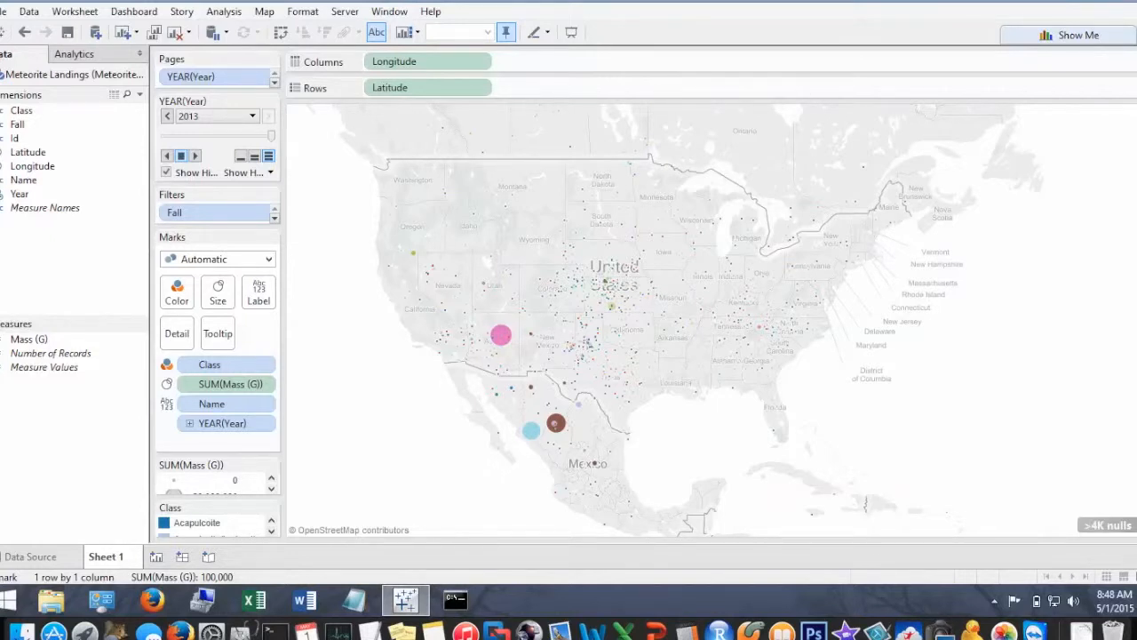